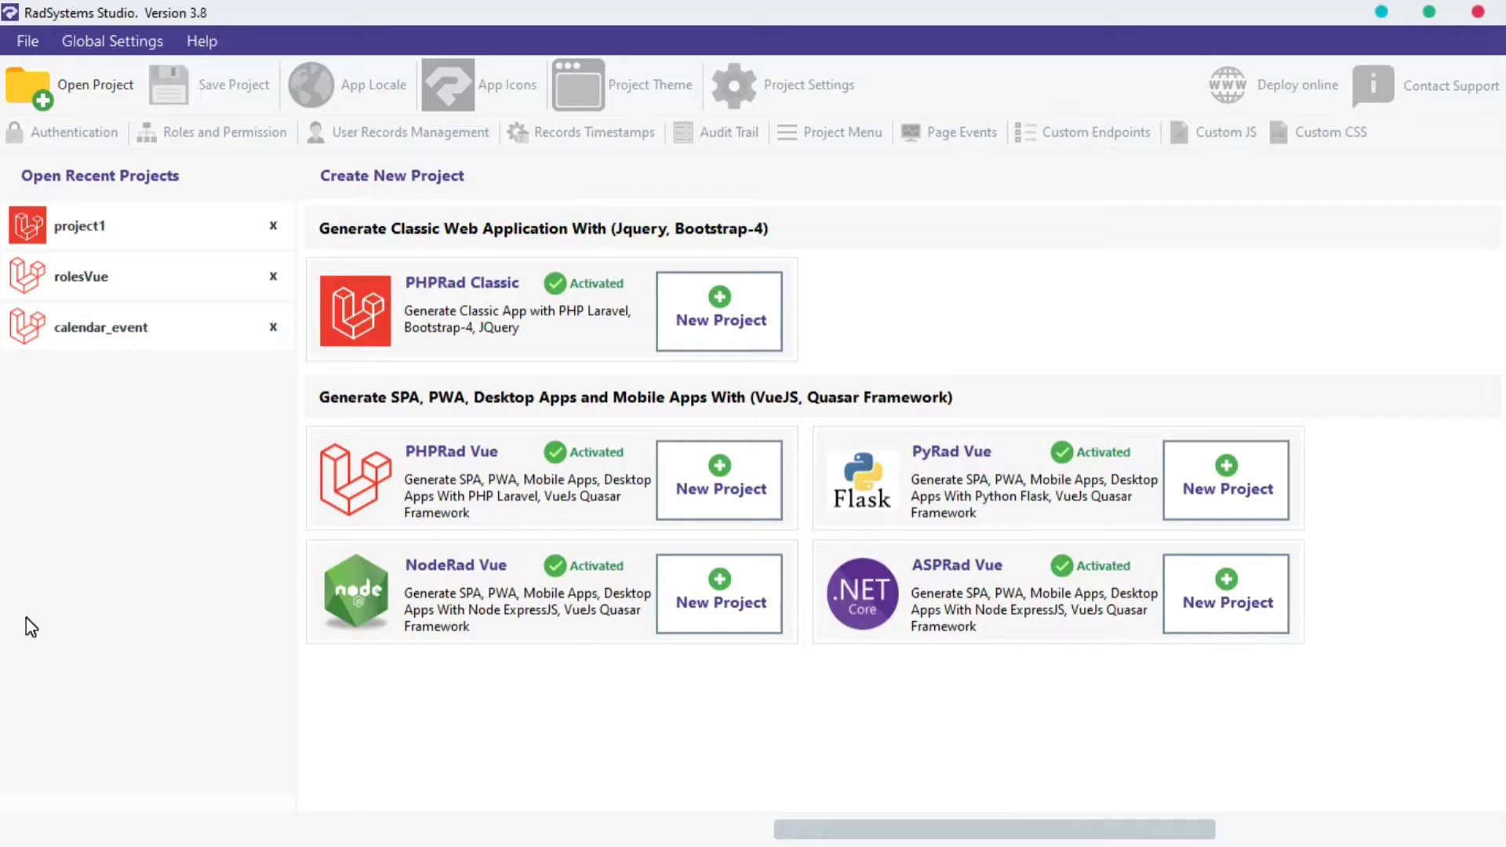
- Load project1 and show the Customers table's View page properties
click(68, 224)
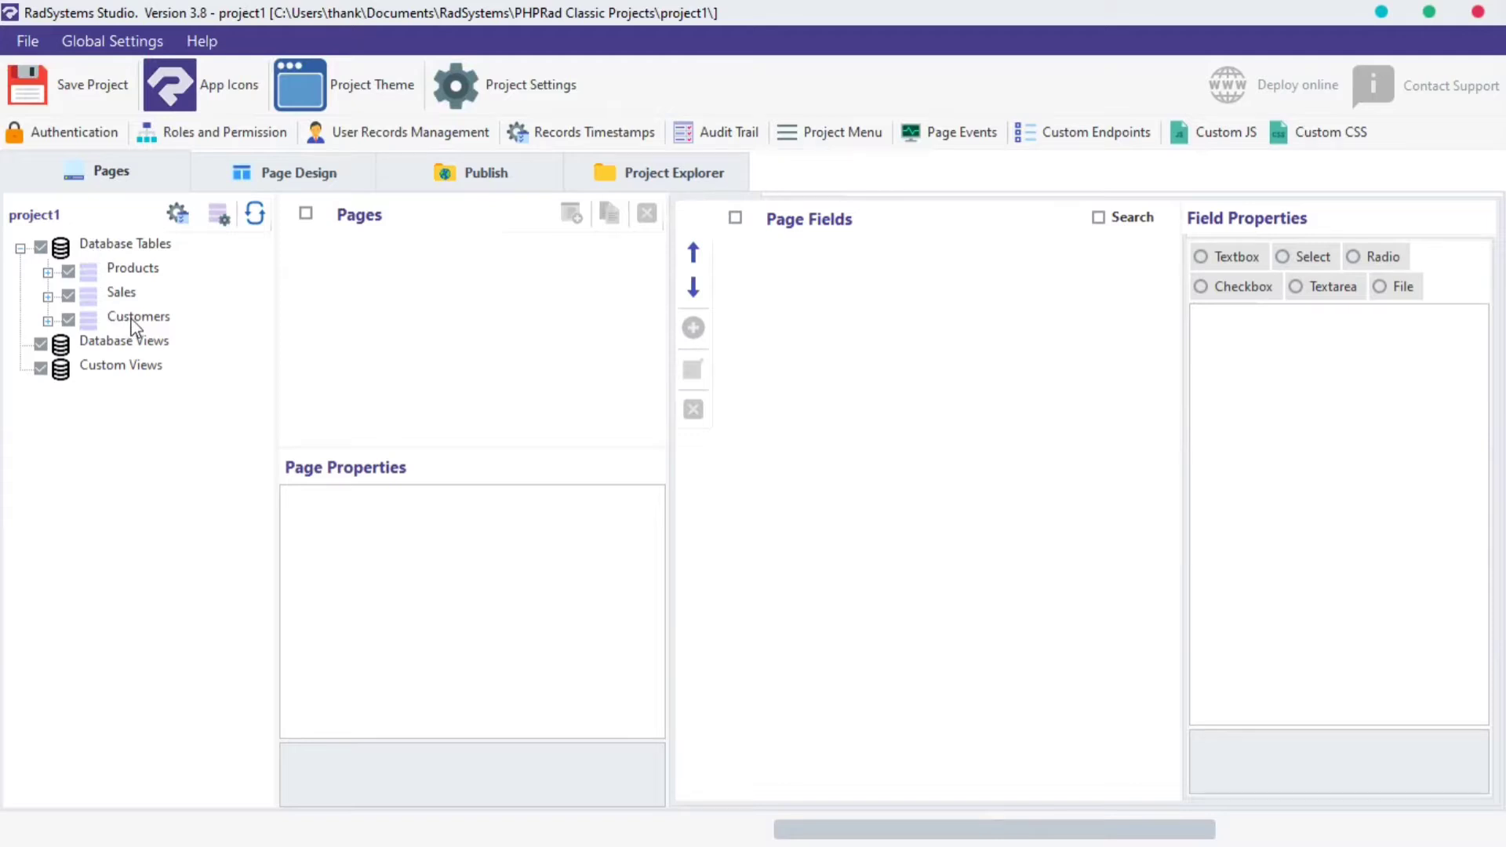
click(138, 317)
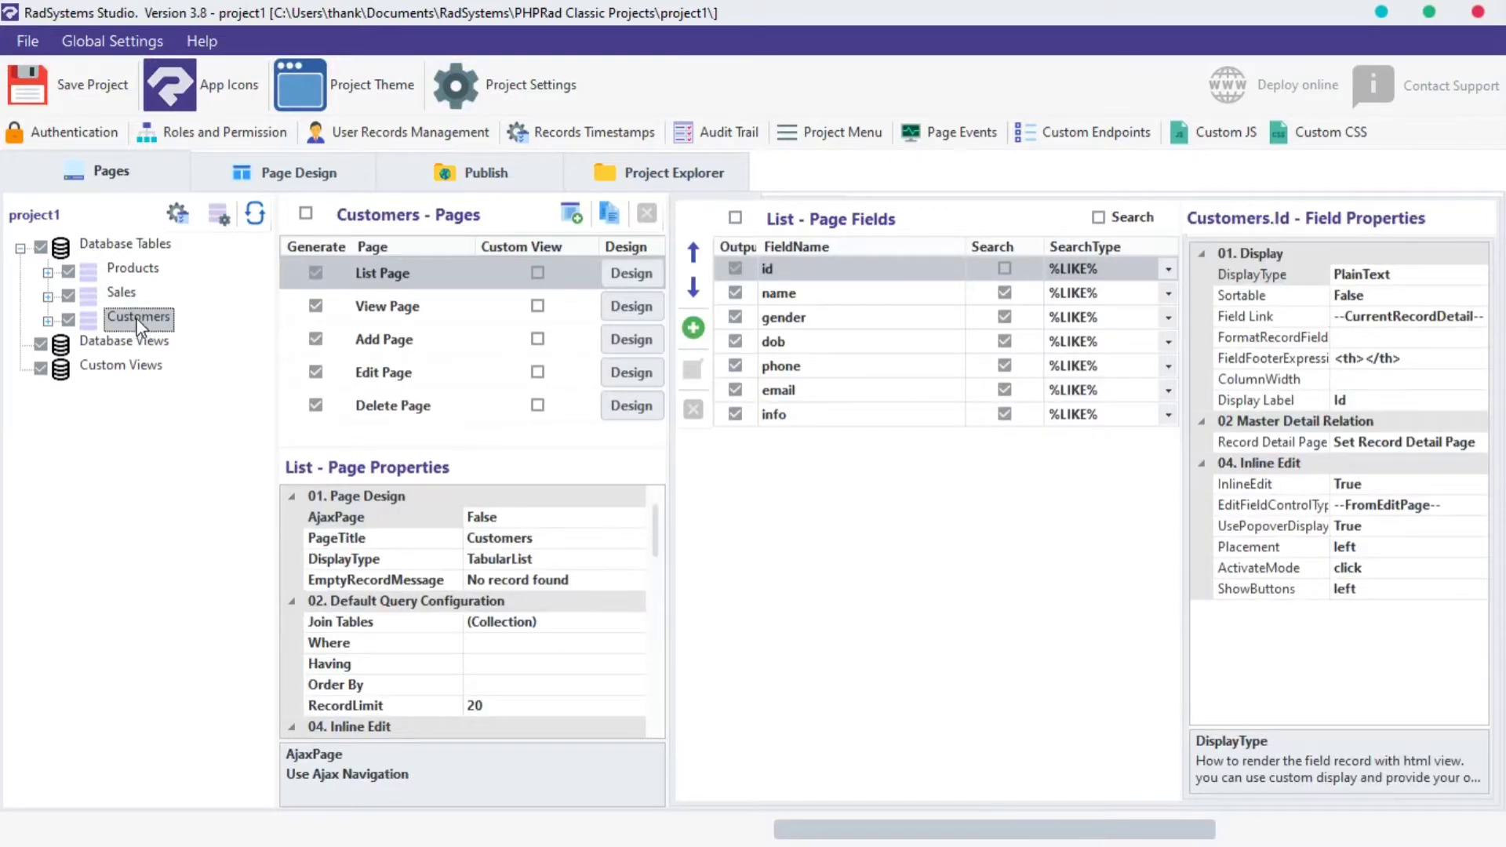
click(388, 306)
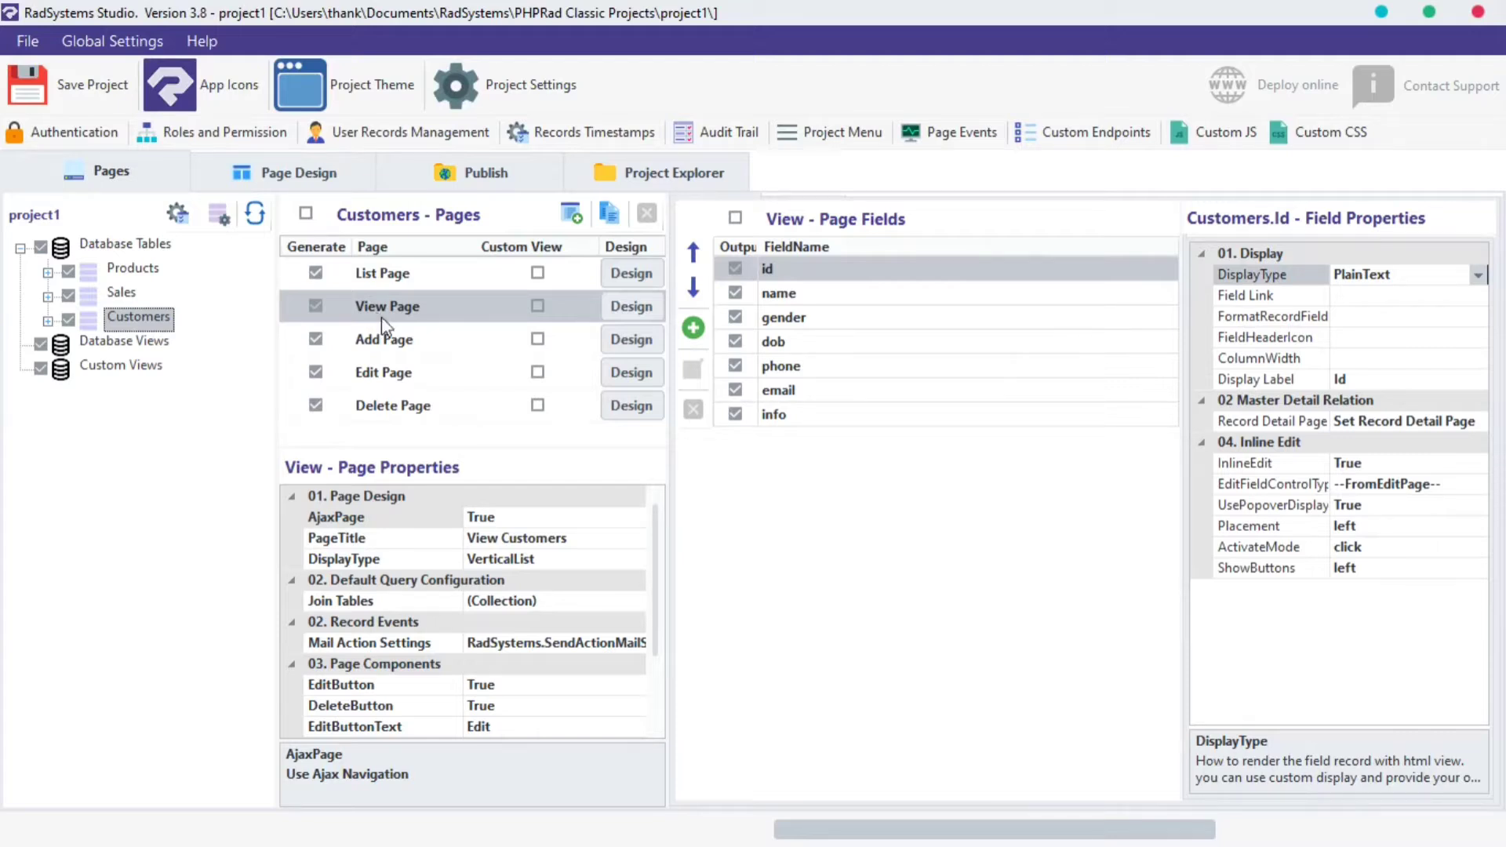
mouse_move(439, 481)
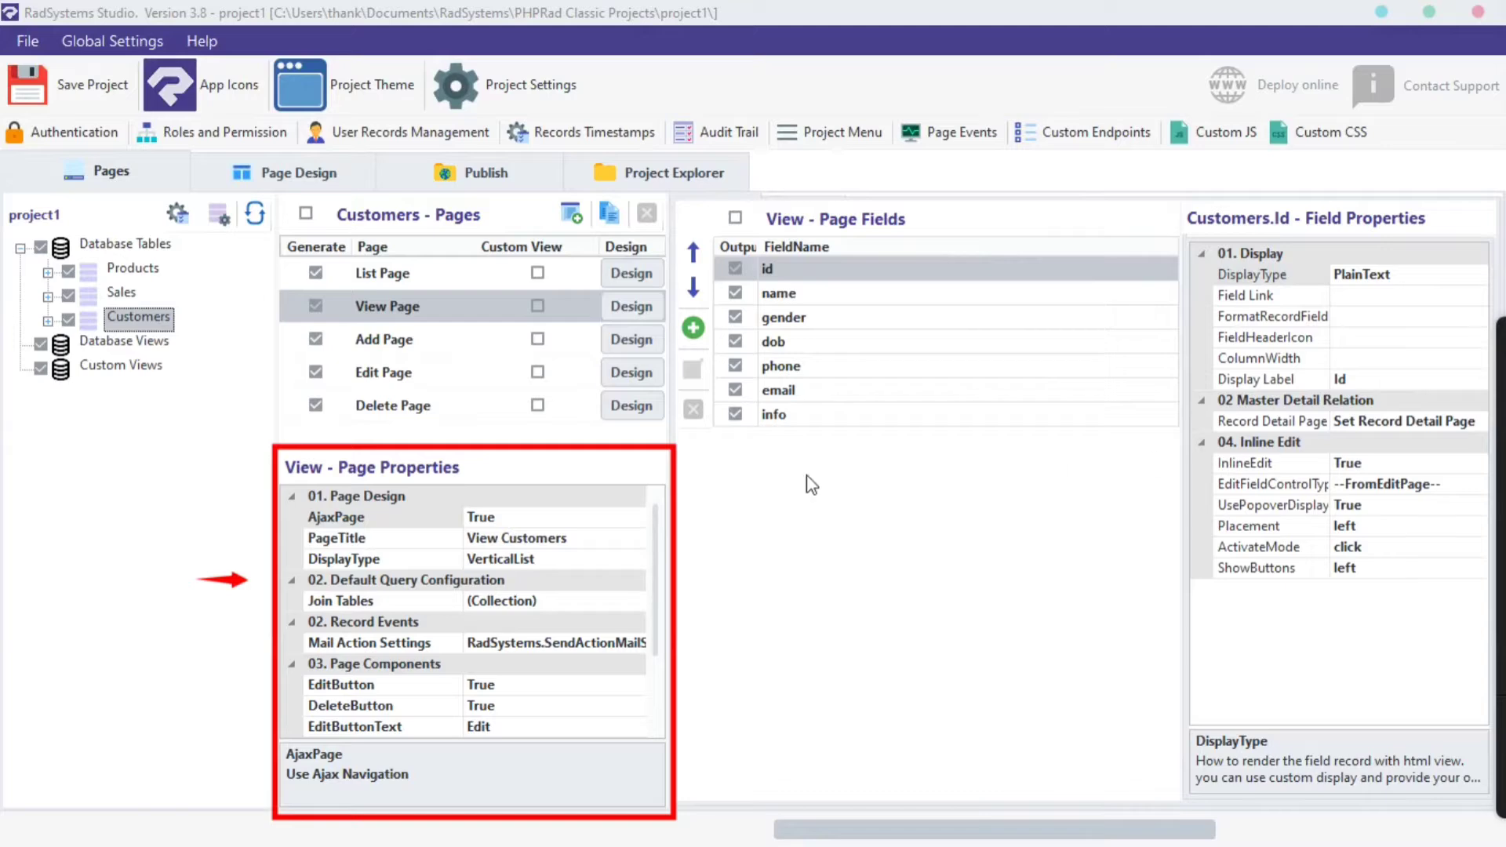
mouse_move(437, 606)
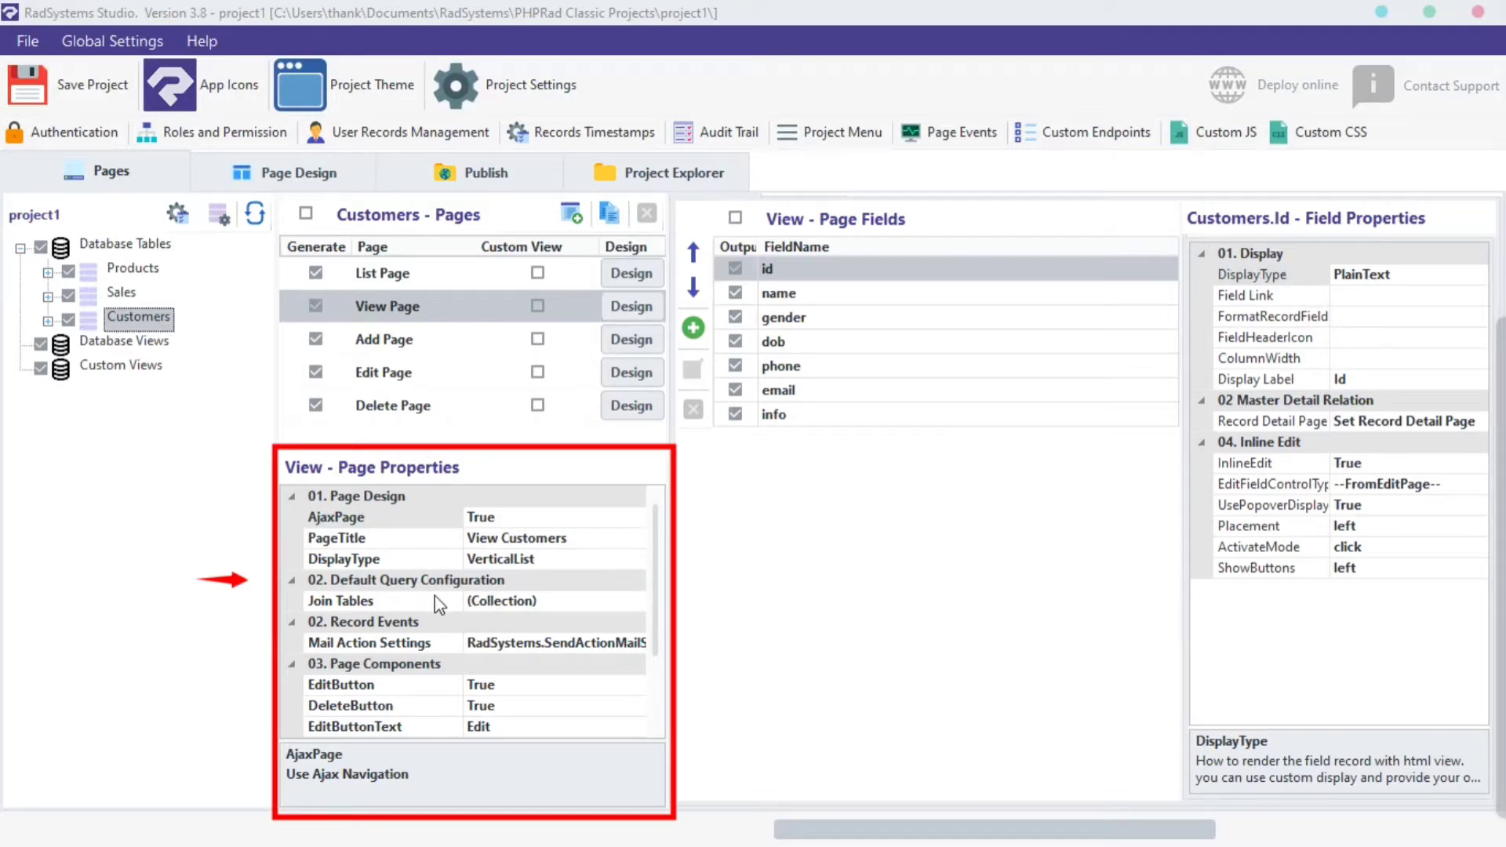
- Publish project1, preview it in Edge and view the first customer's record
click(487, 173)
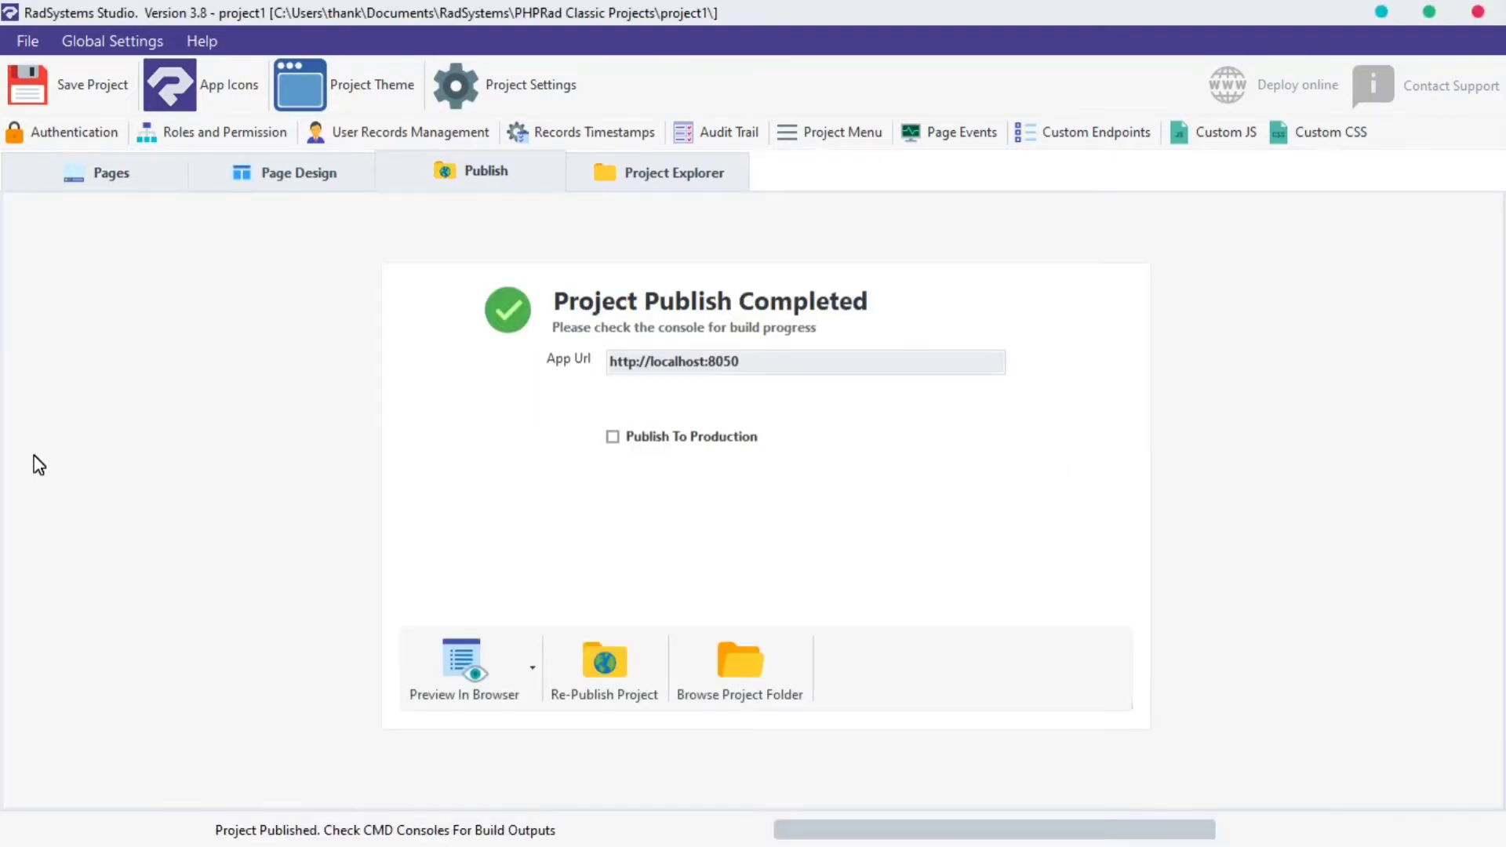
click(464, 670)
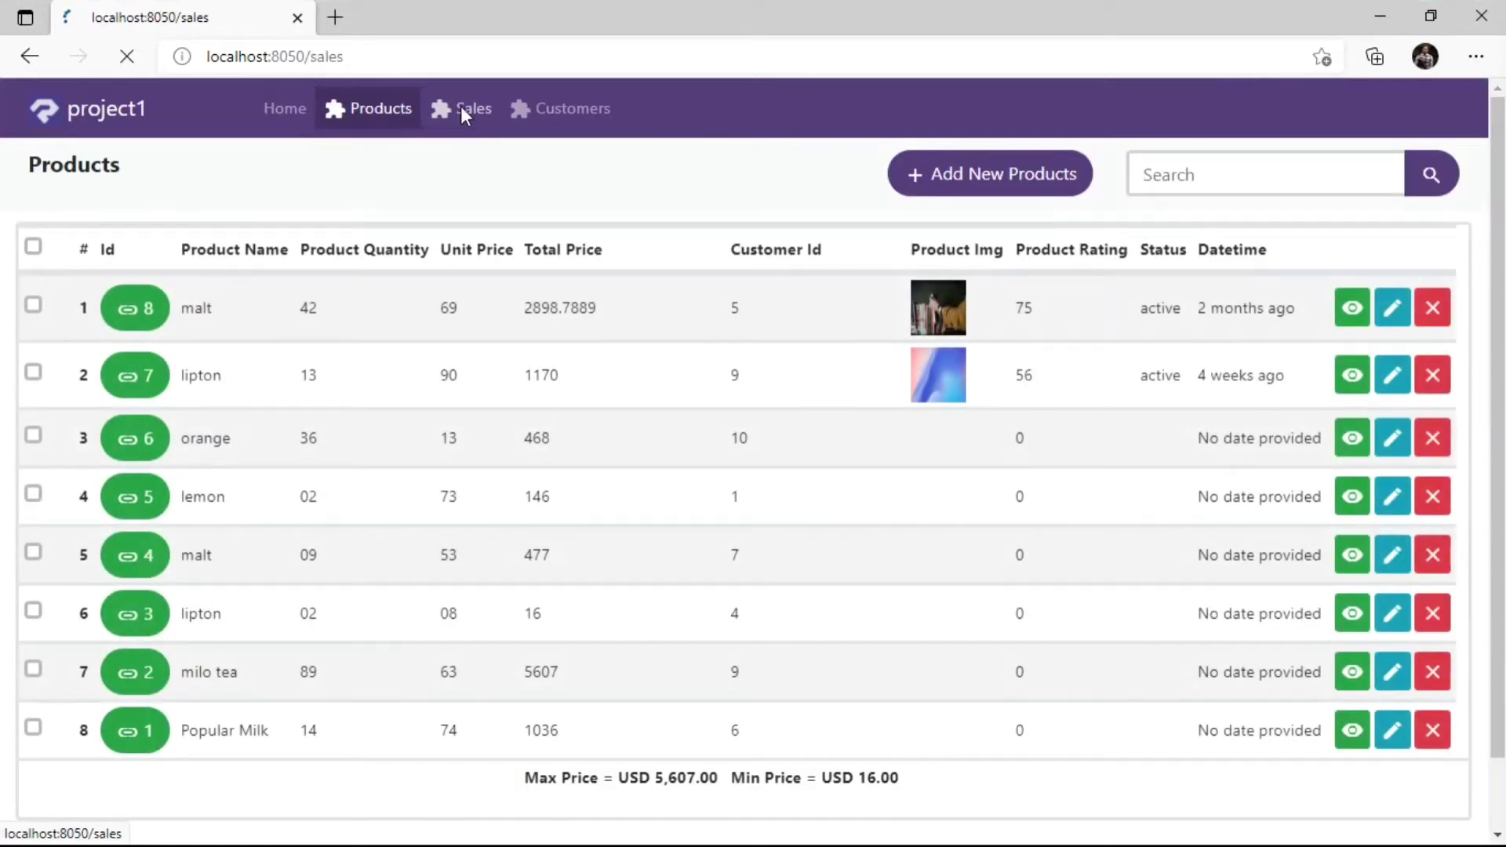
click(572, 108)
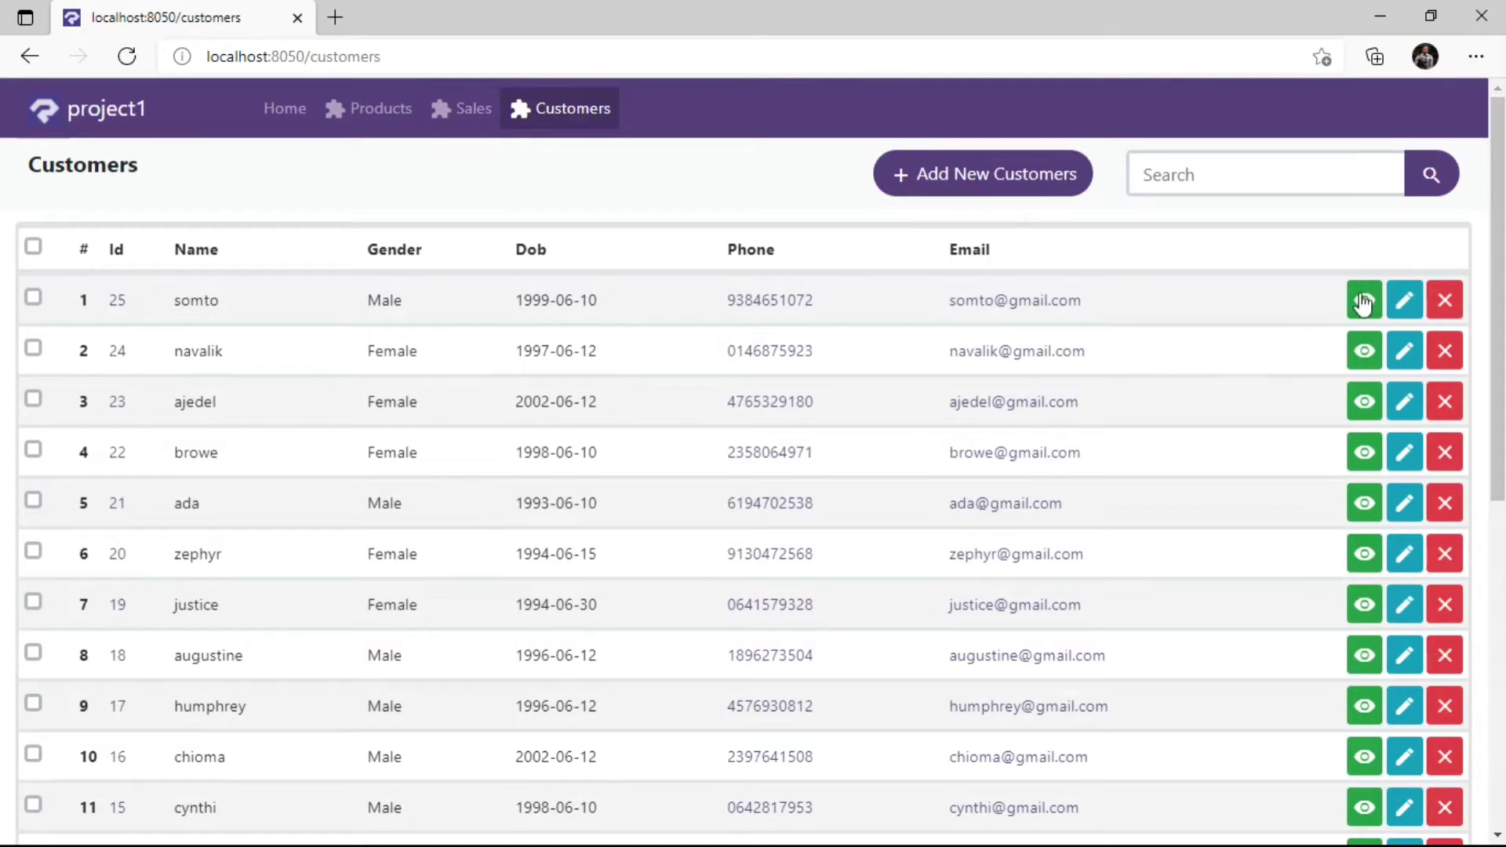
click(1363, 300)
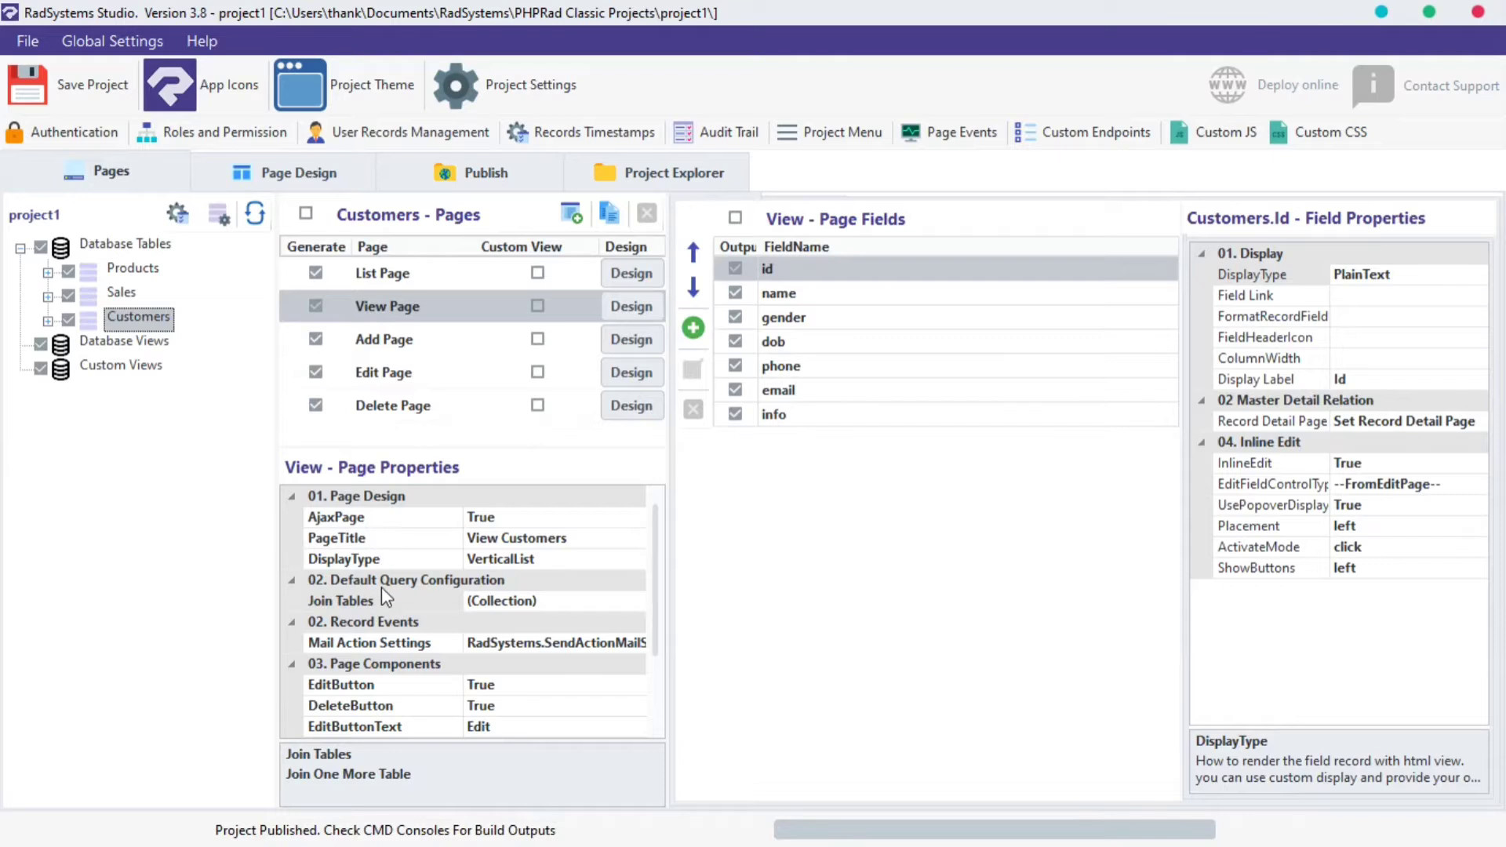
- Bring up the Join Tables dialog for the Customers List page
click(366, 601)
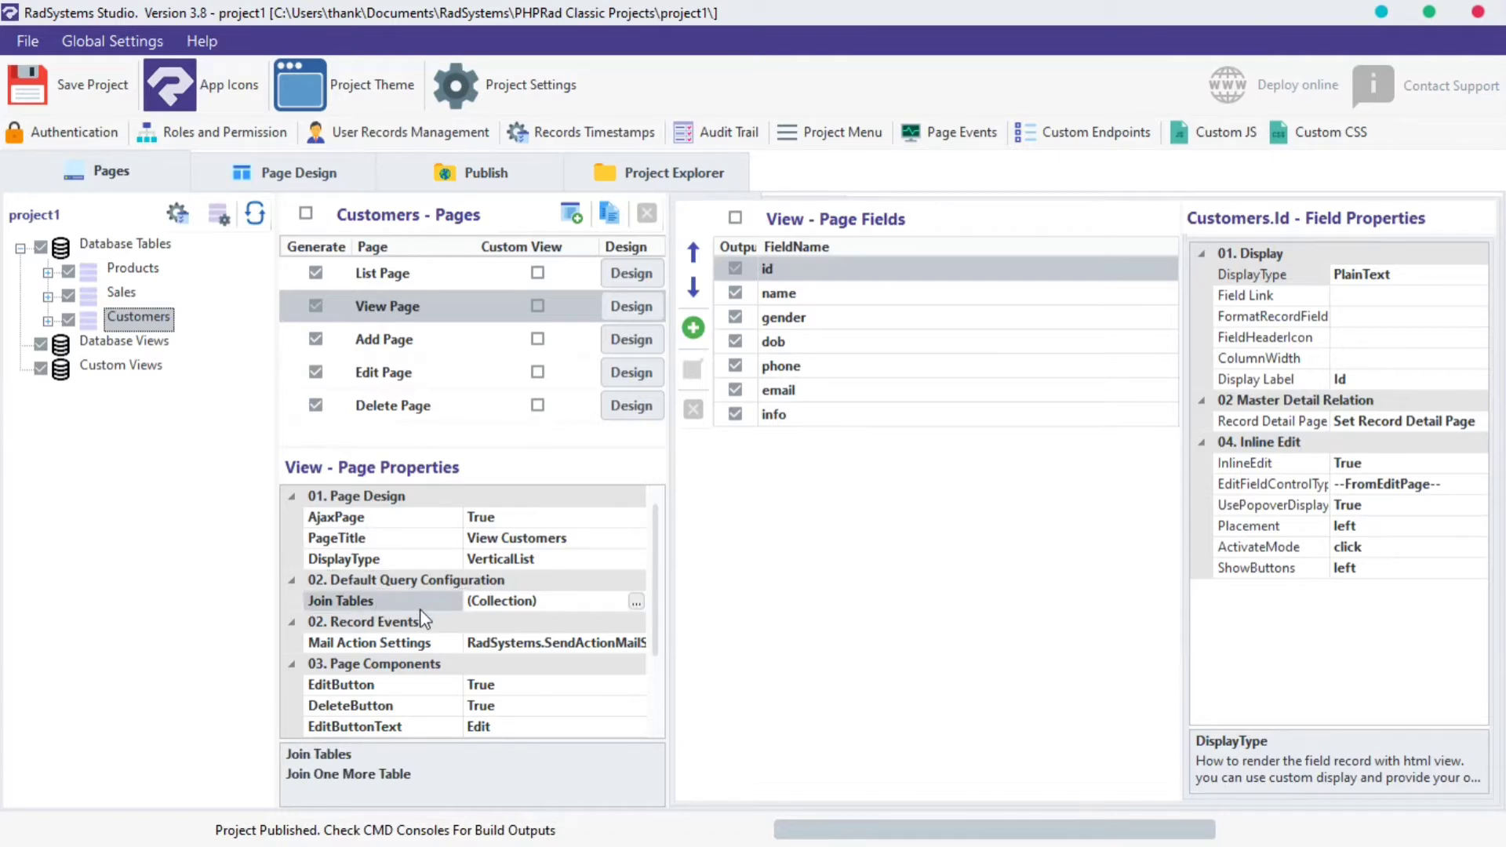
mouse_move(509, 286)
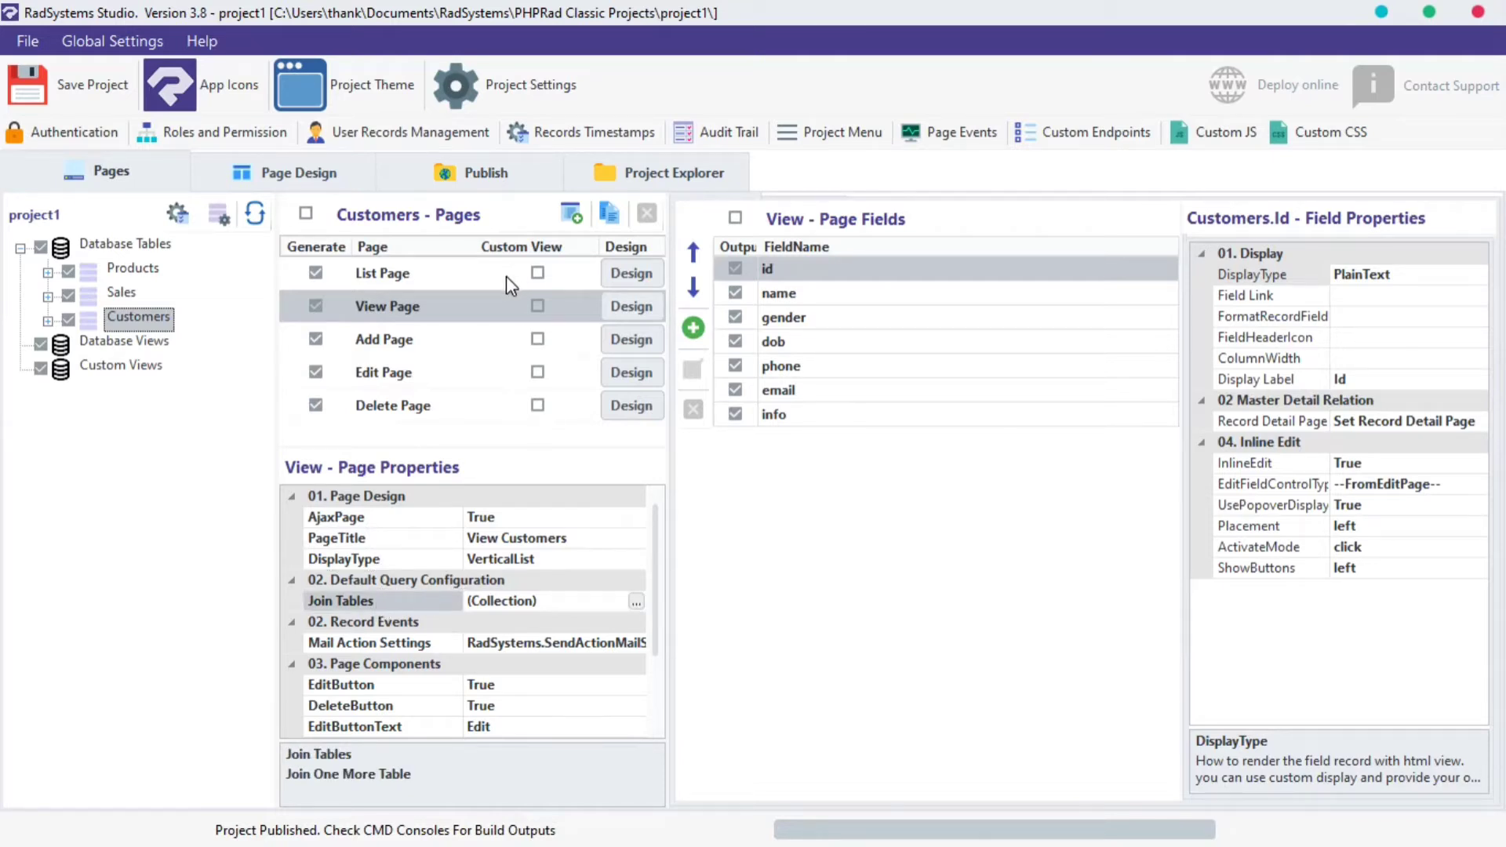
click(383, 273)
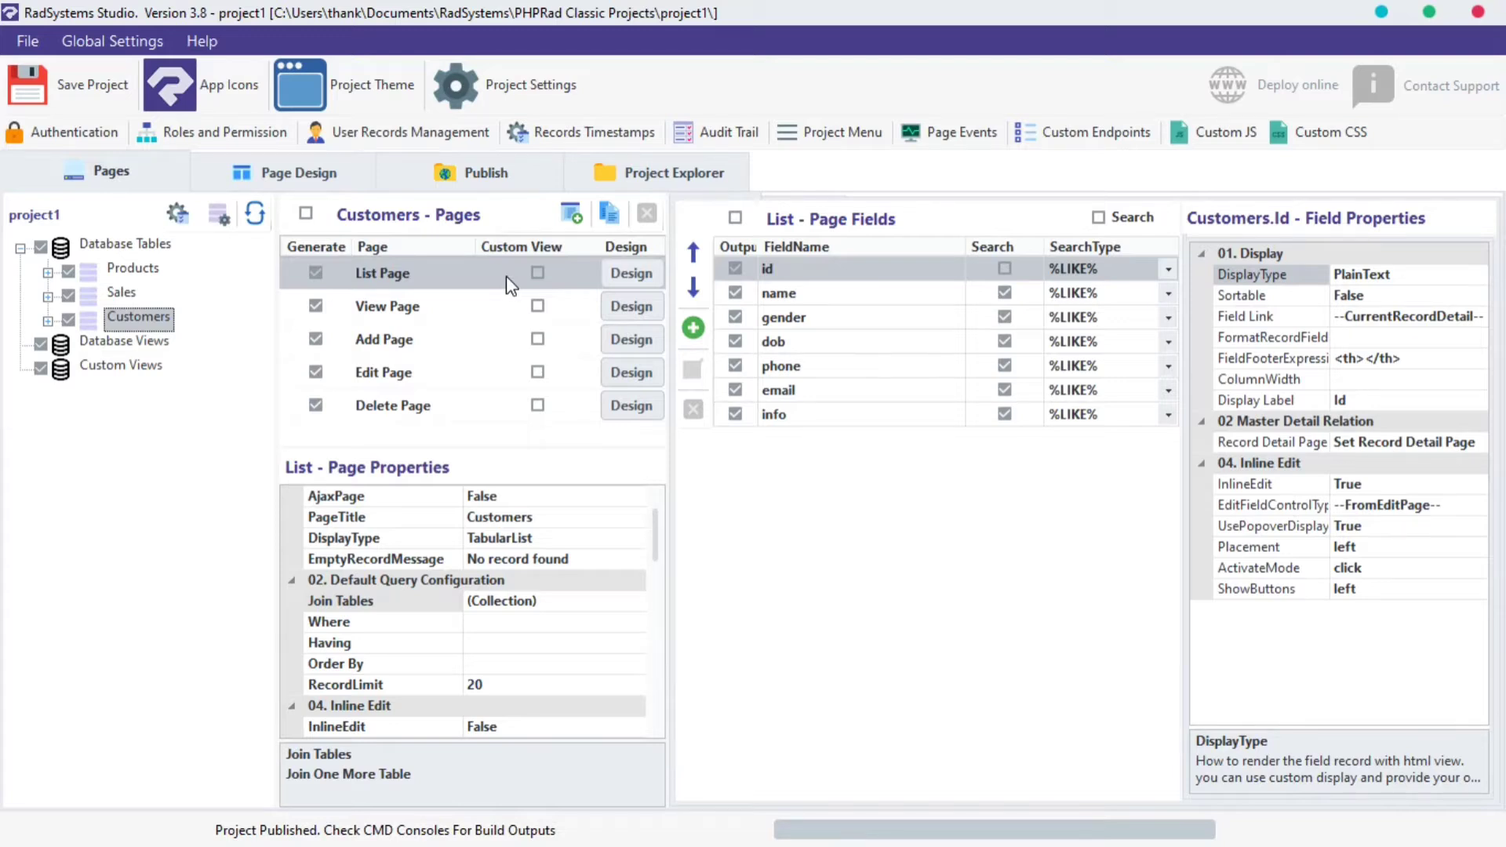
click(381, 601)
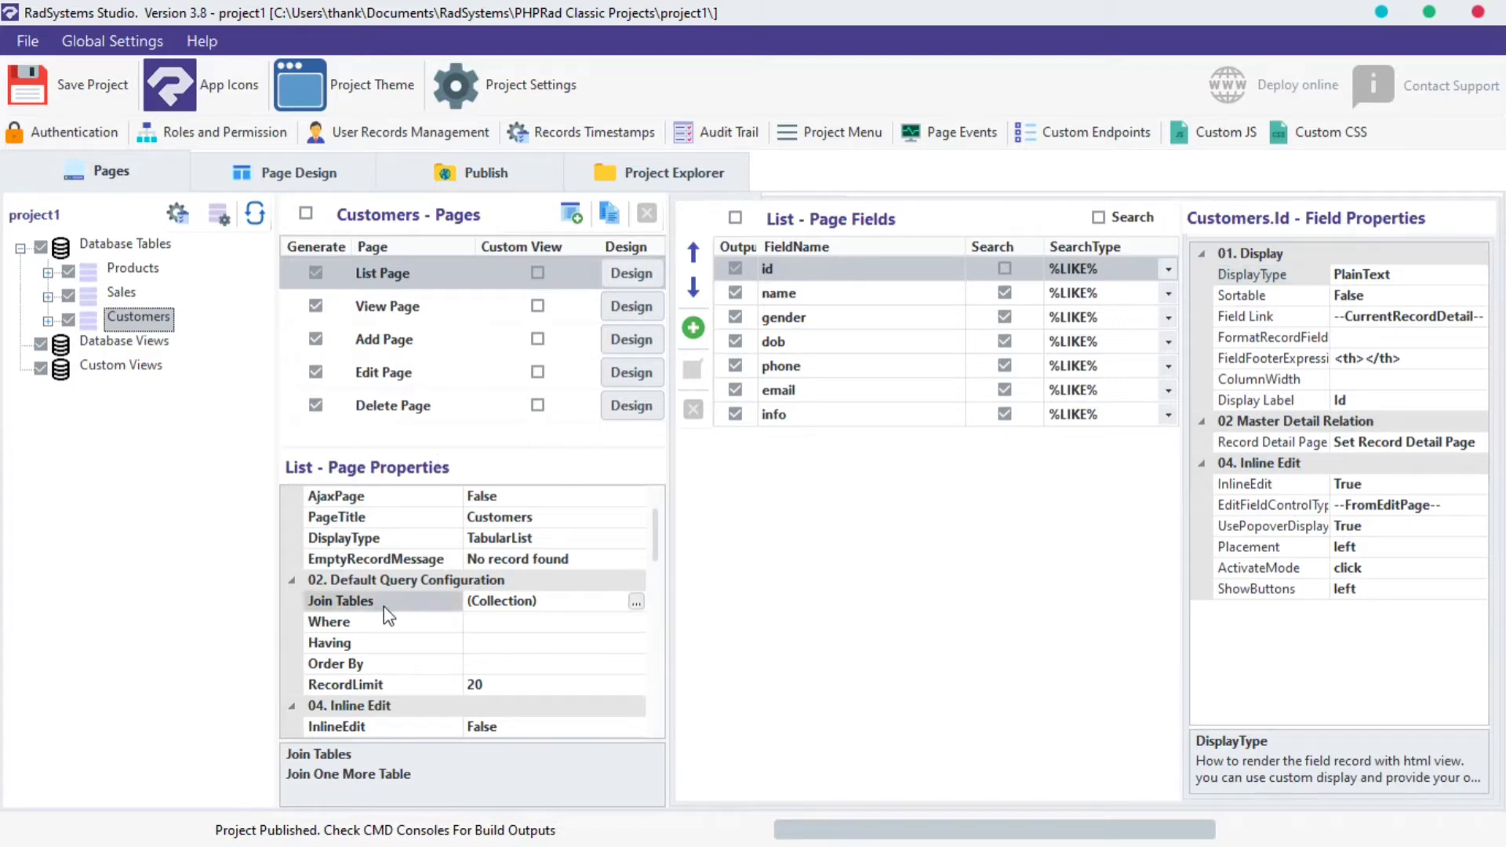
click(635, 601)
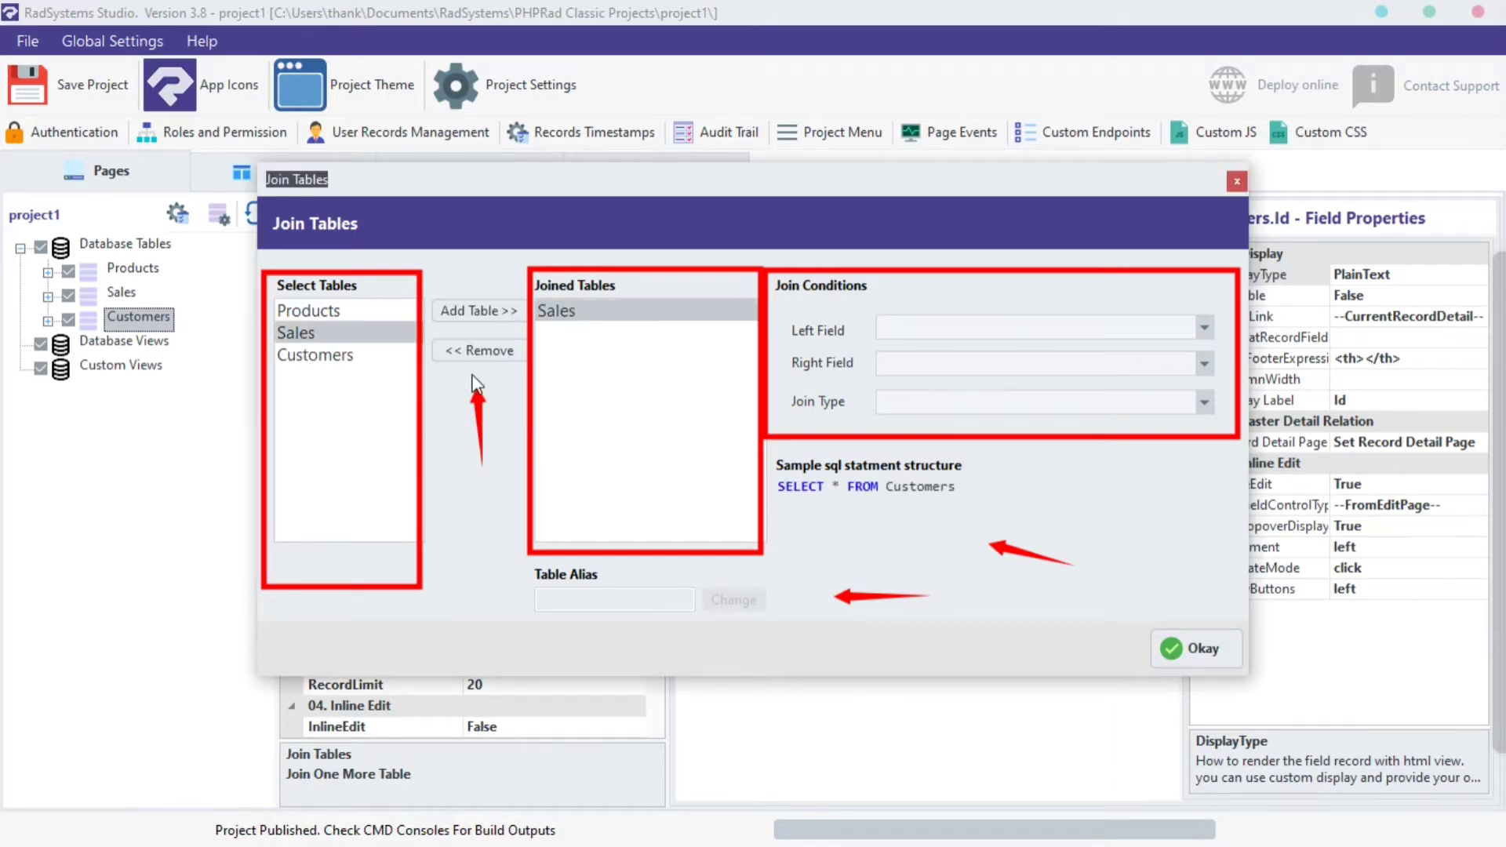
mouse_move(480, 403)
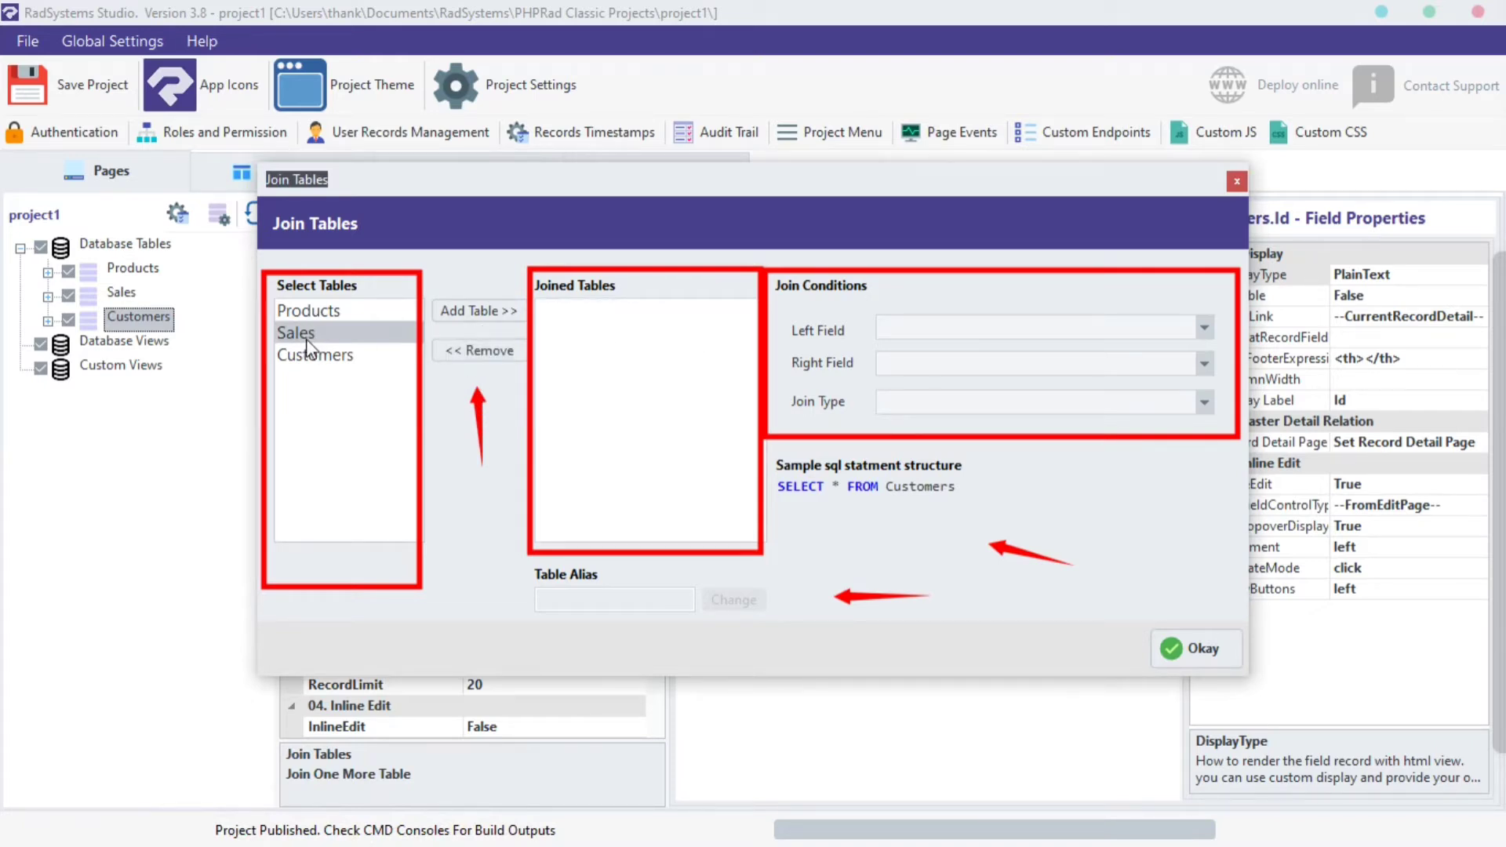
- Add Sales as an INNER JOIN on customers.id = sales.customer_id
click(477, 311)
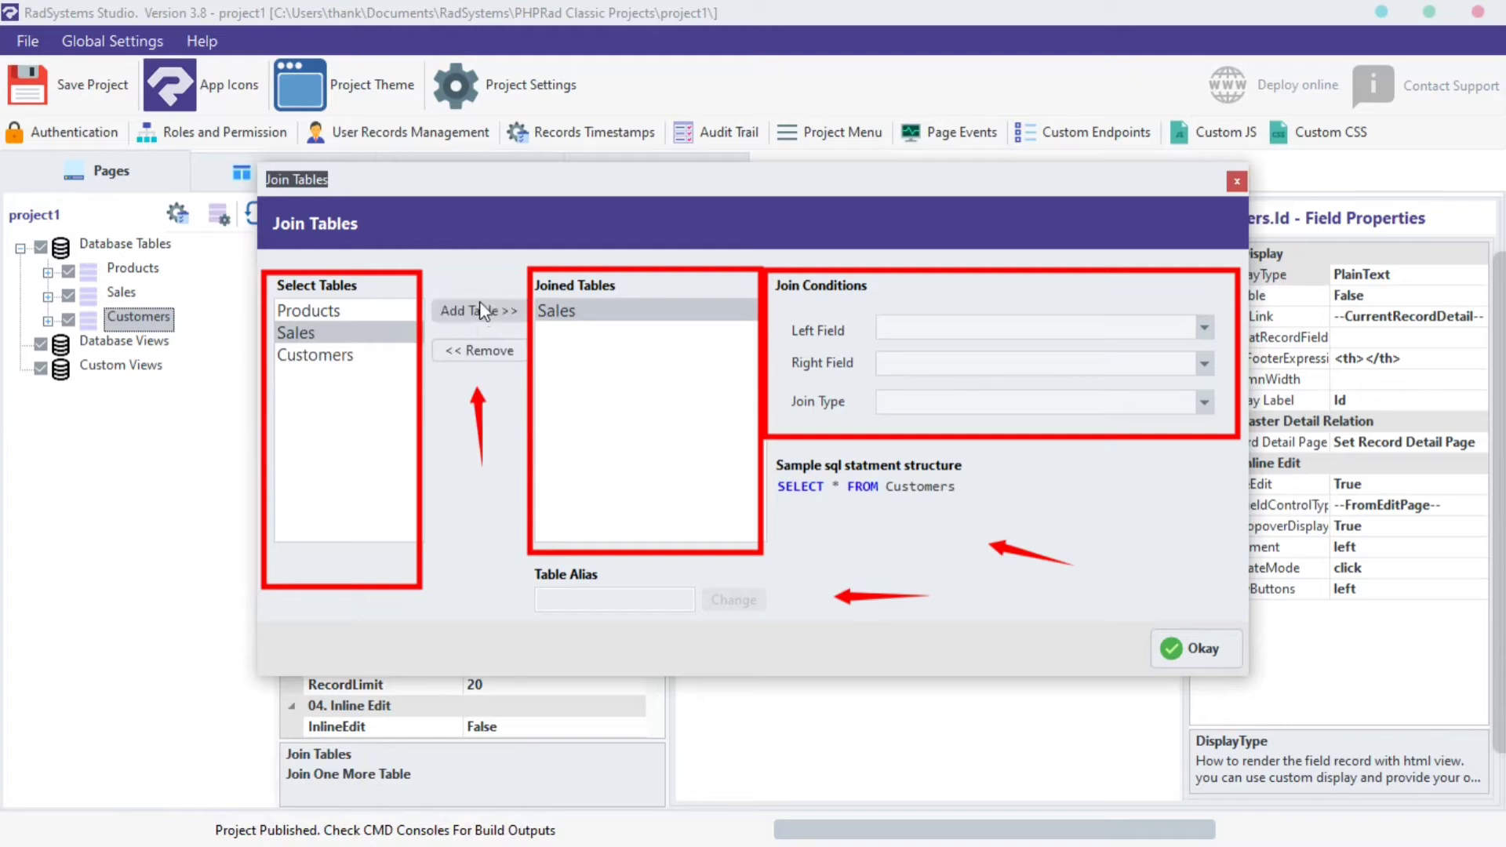
mouse_move(571, 338)
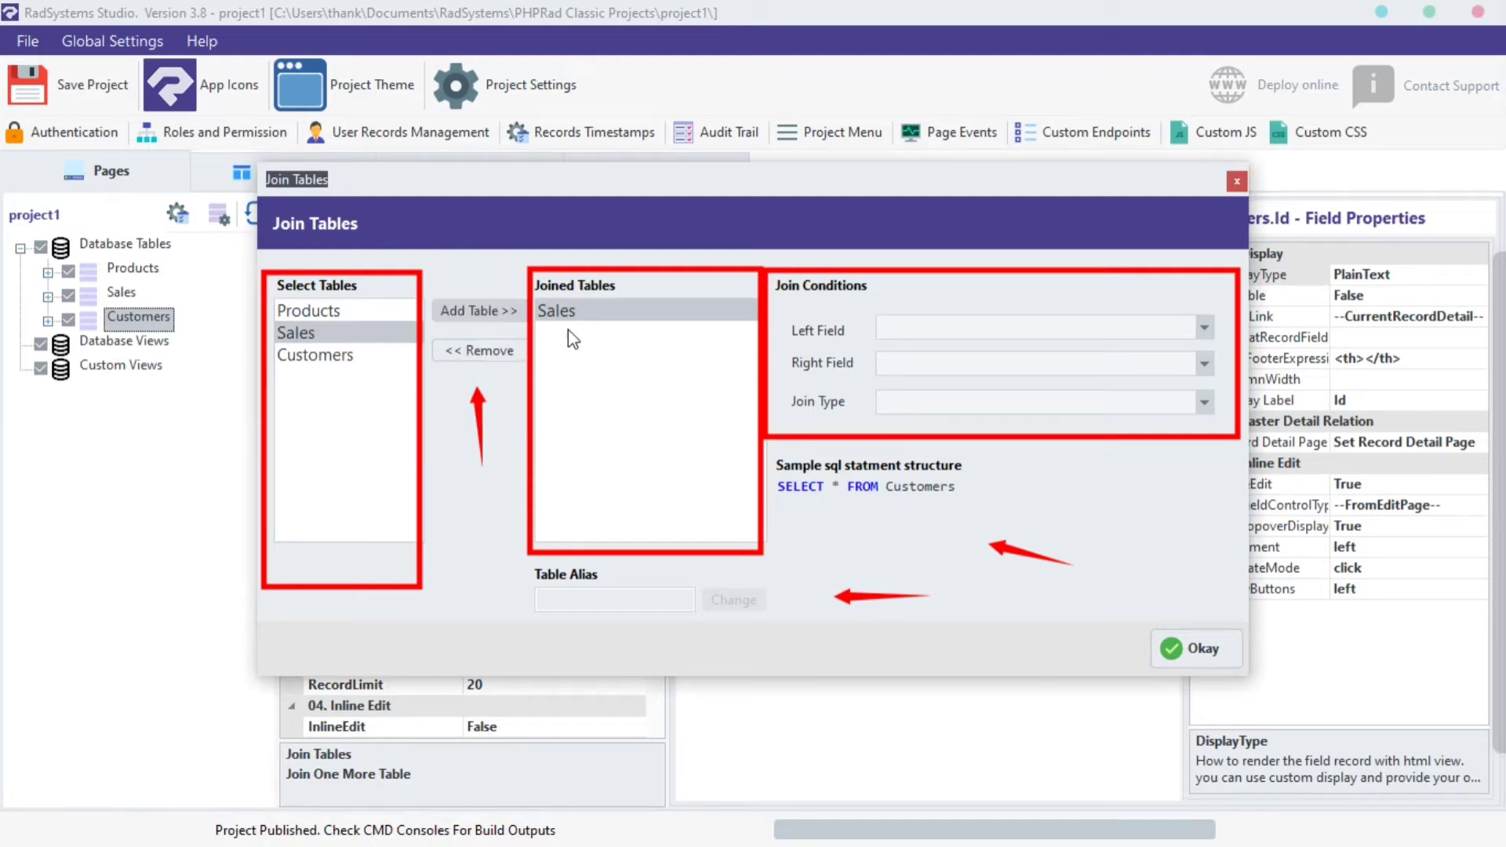
mouse_move(592, 326)
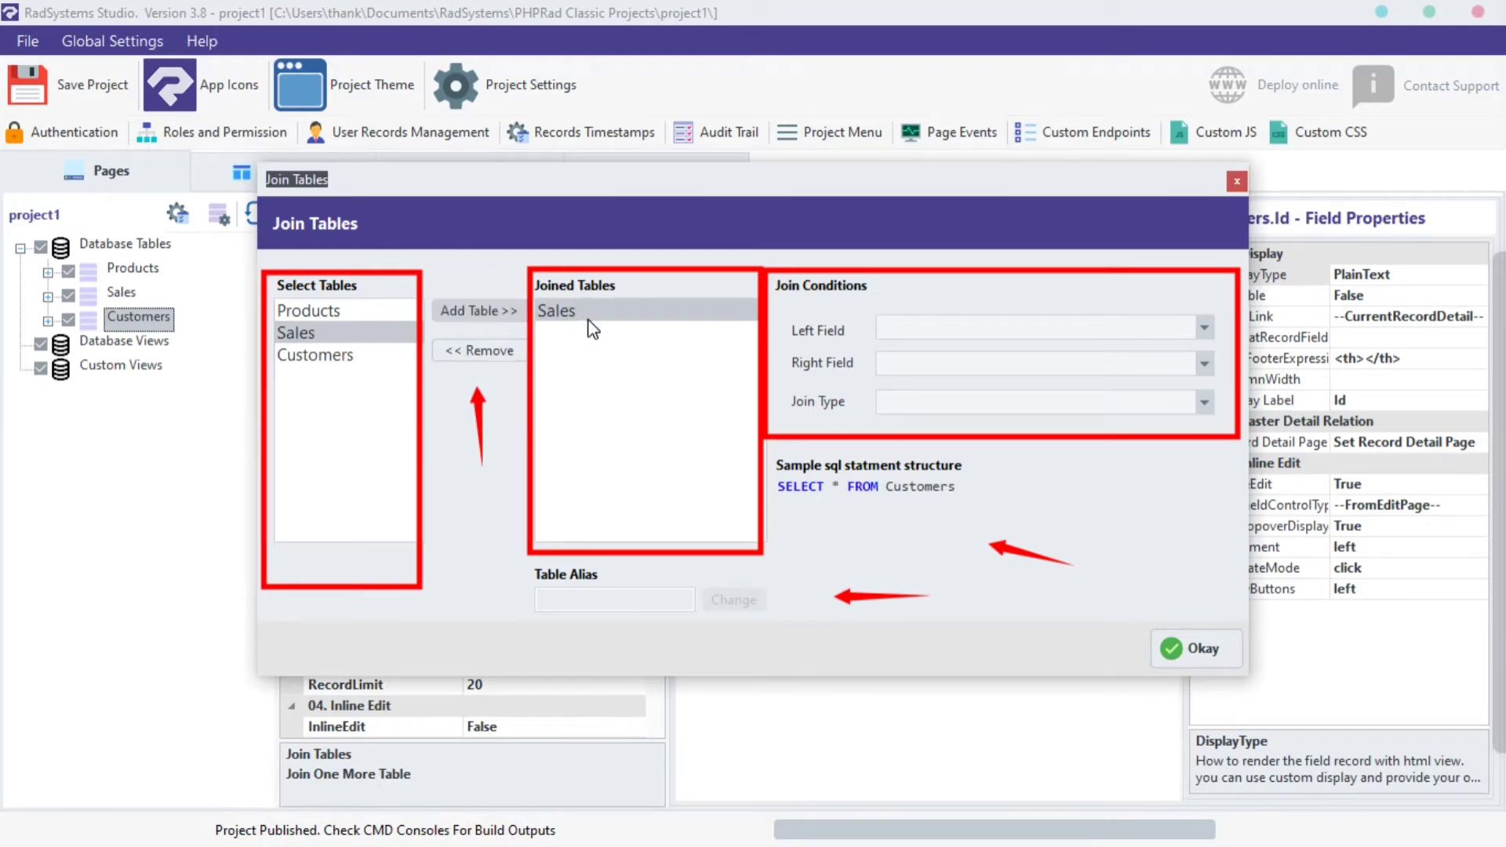
mouse_move(904, 307)
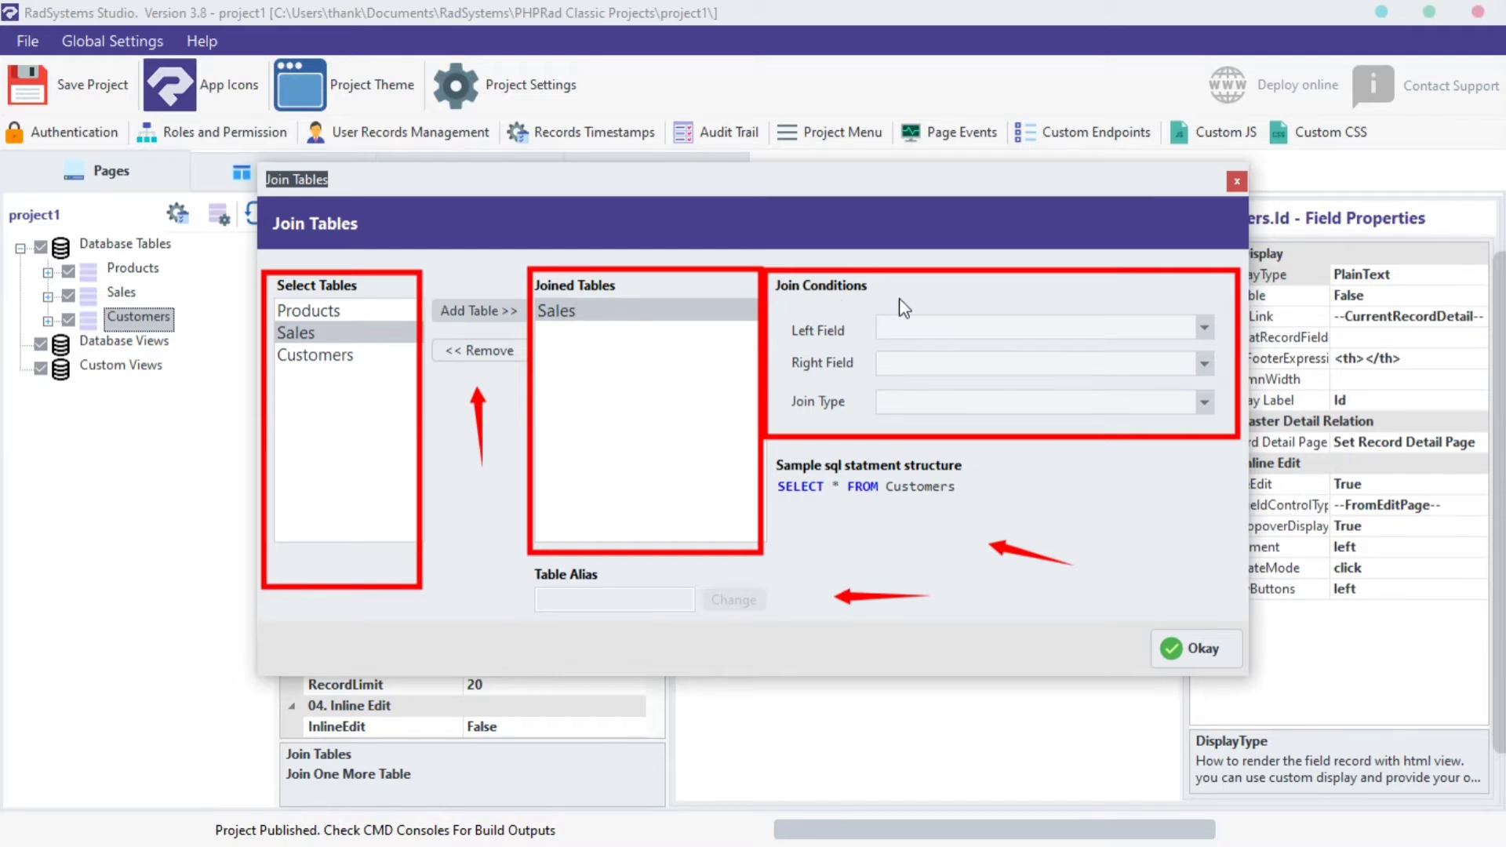
click(1204, 327)
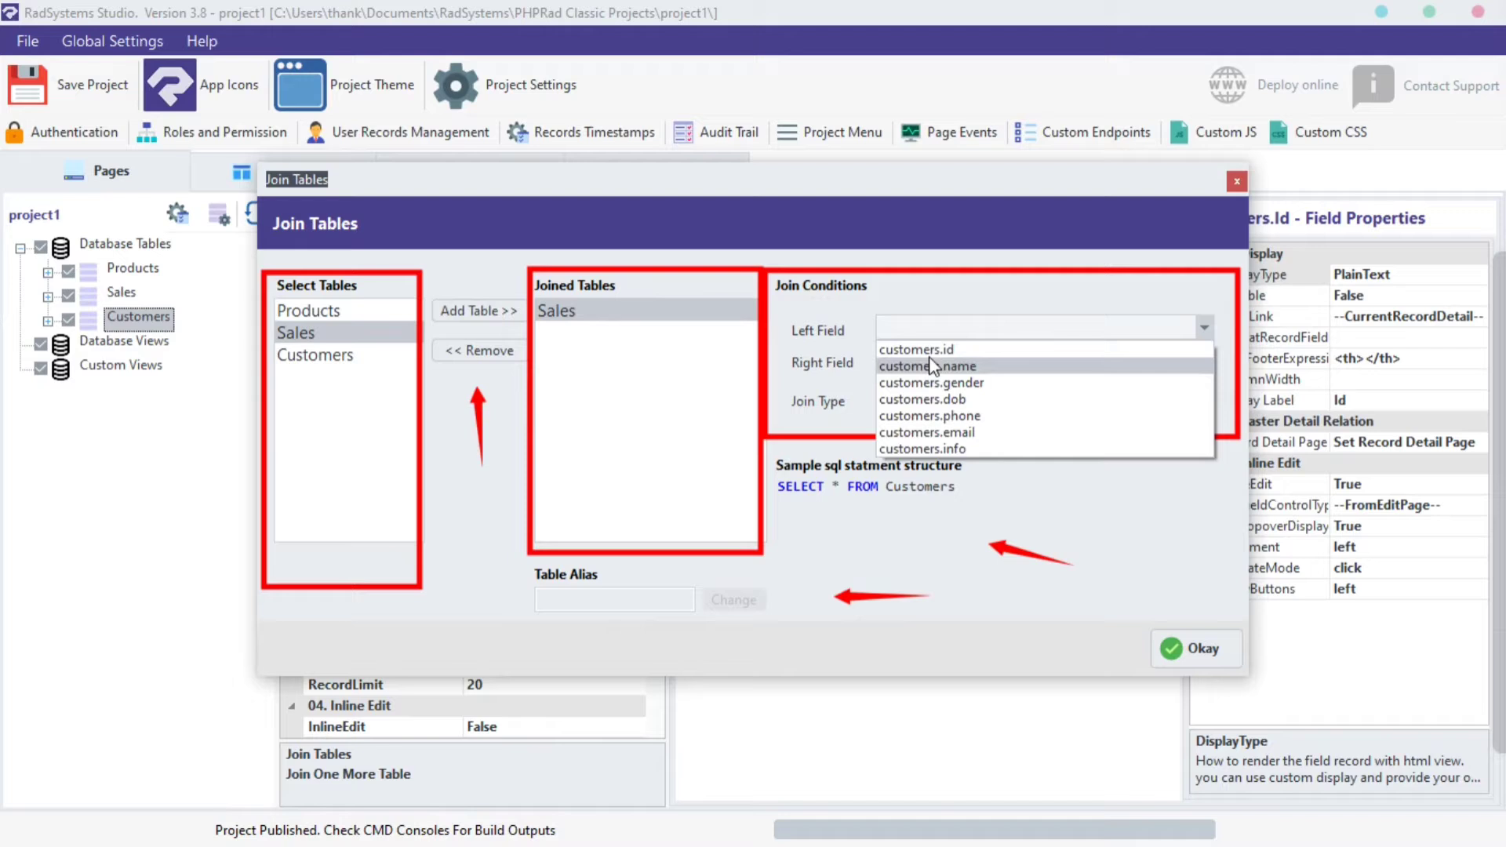
mouse_move(951, 433)
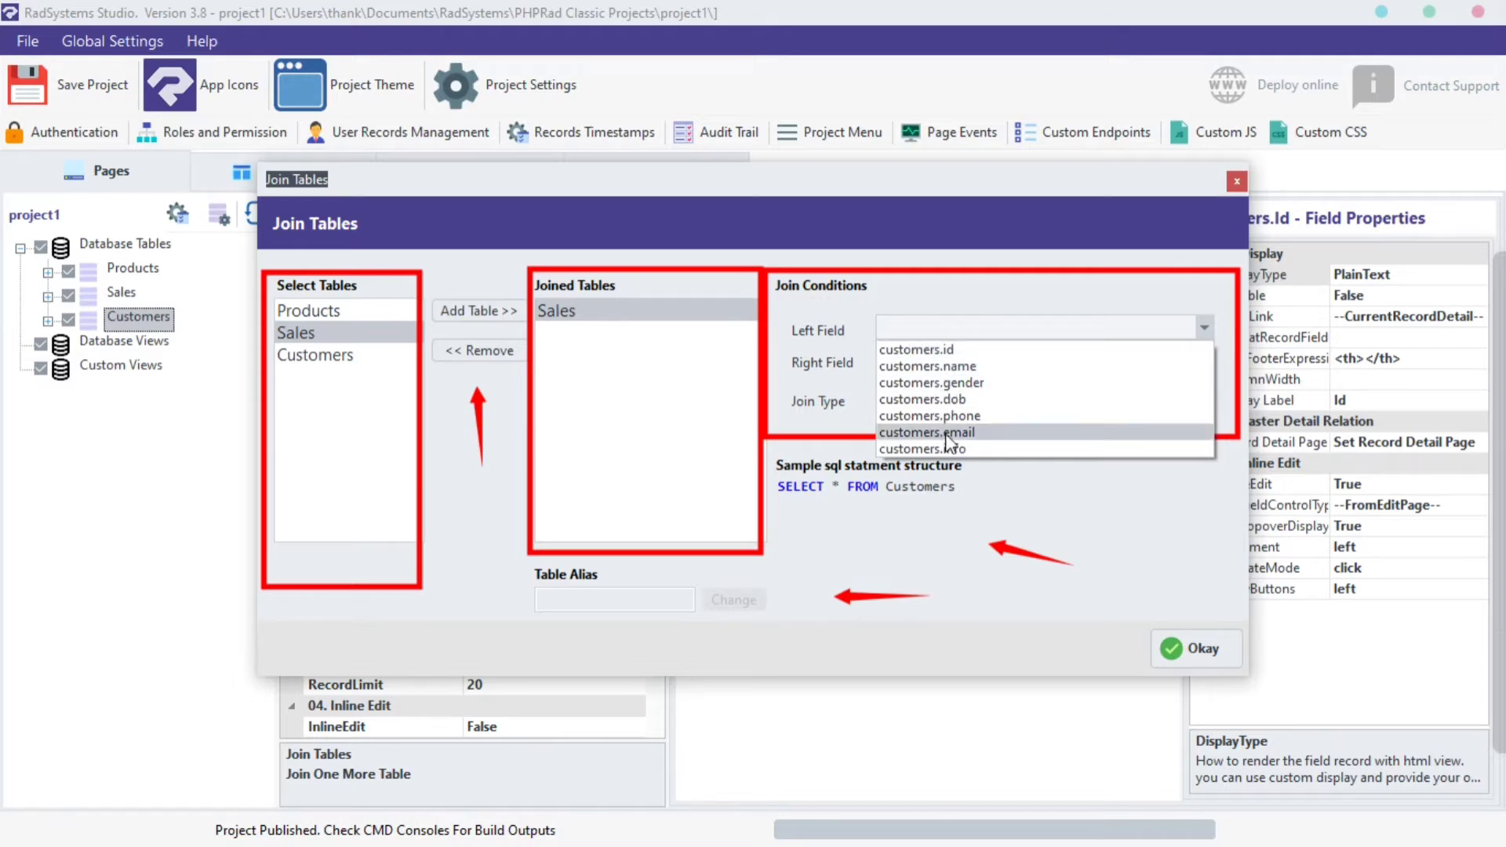
click(915, 348)
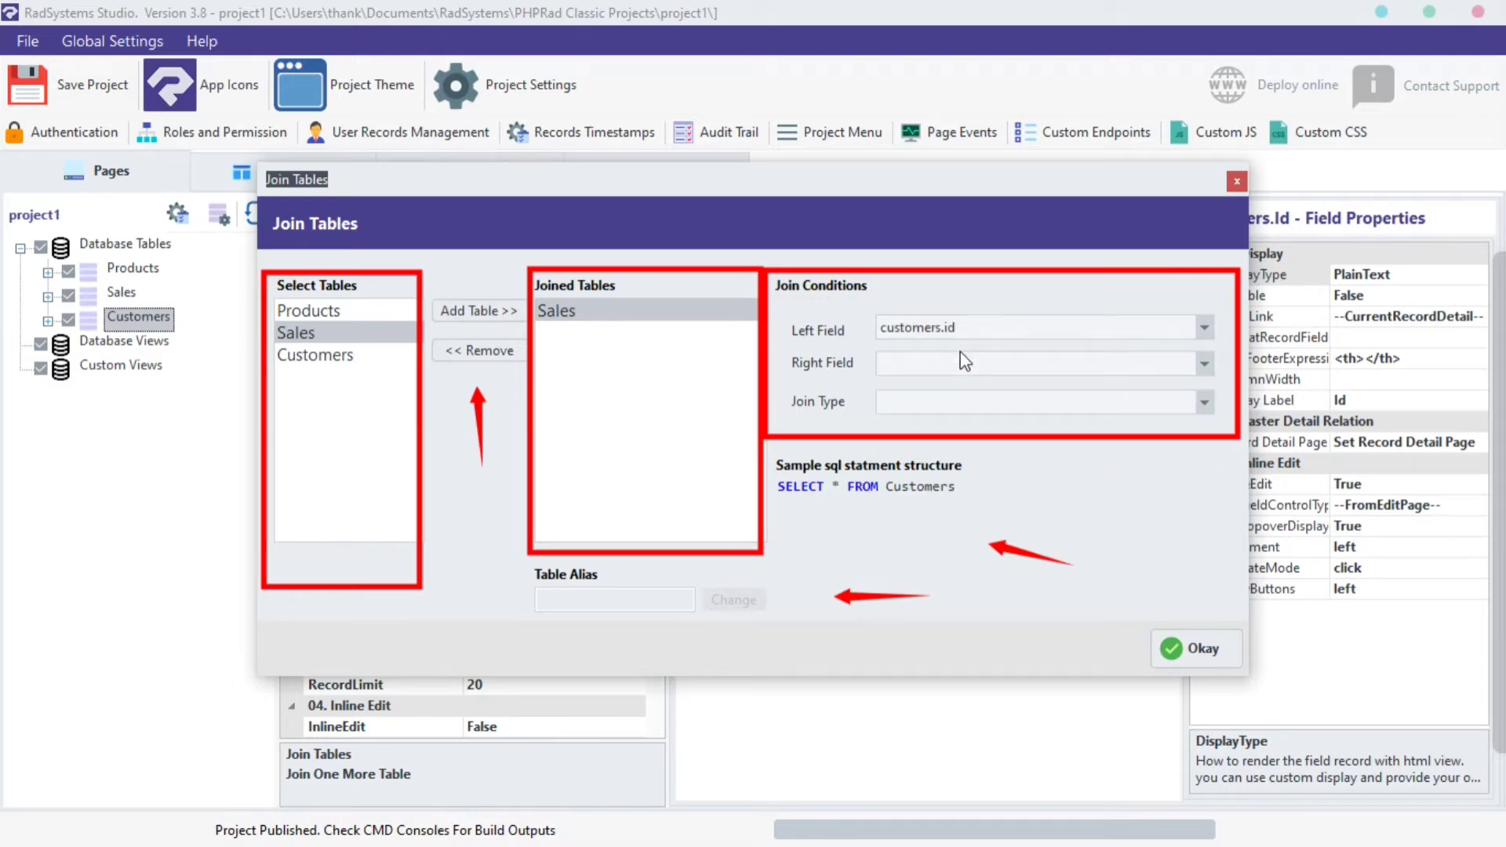
click(1201, 362)
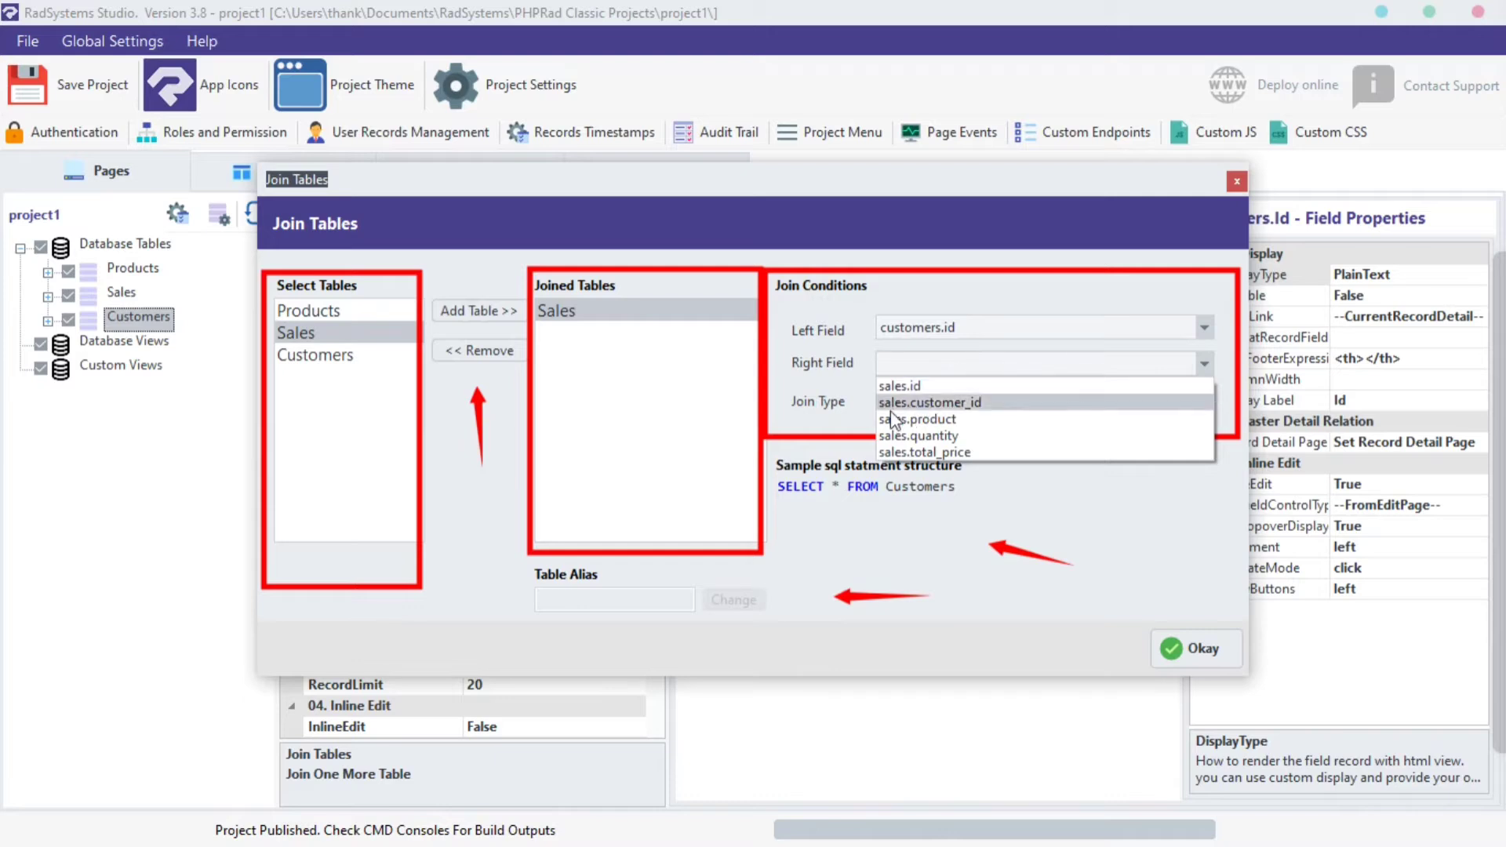
click(927, 401)
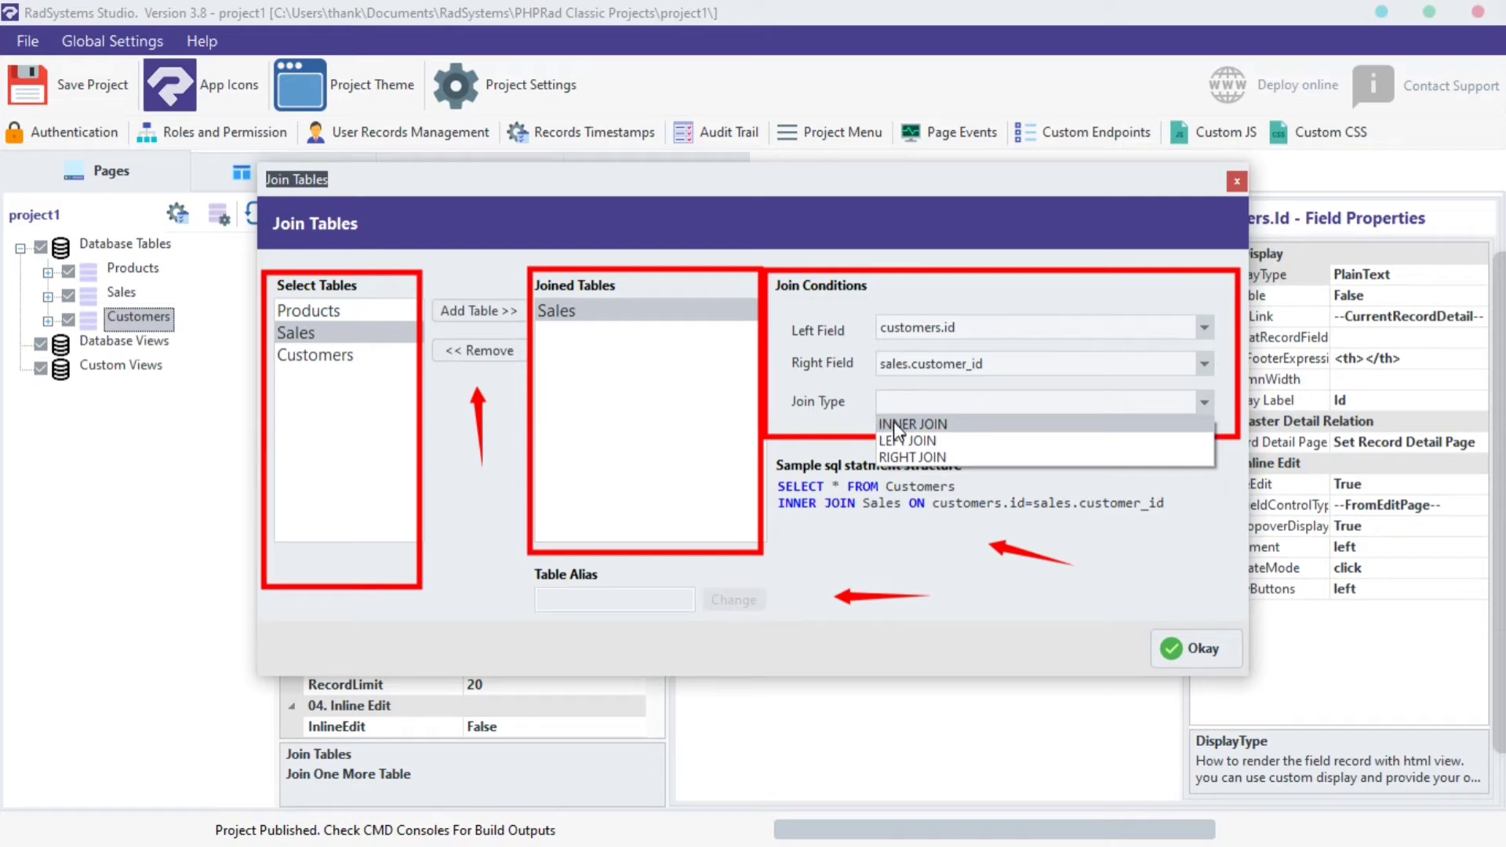
click(911, 424)
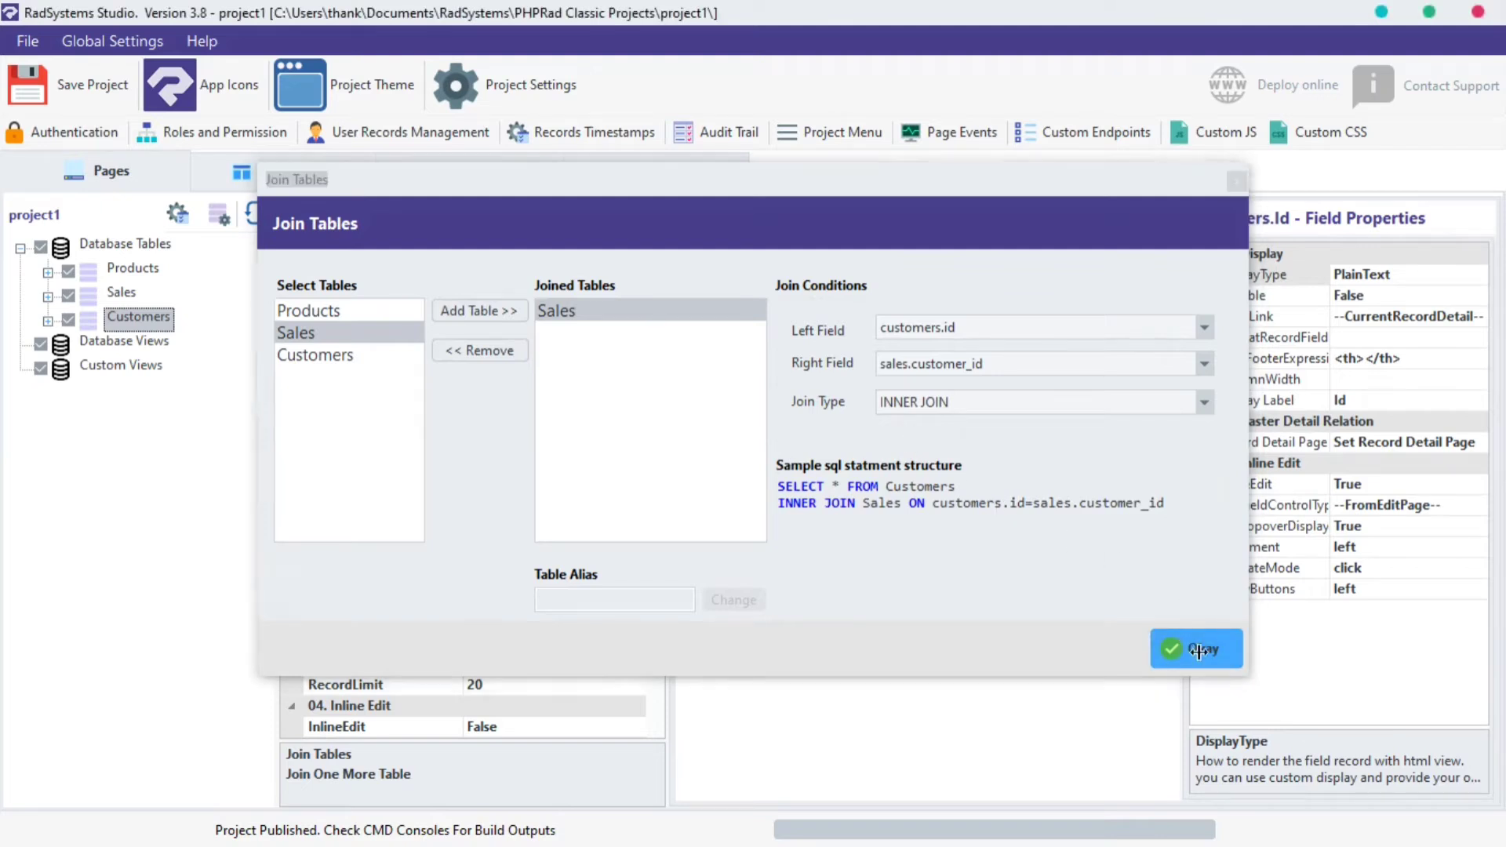
- Confirm the join so sales.* fields appear, then republish project1
click(1195, 648)
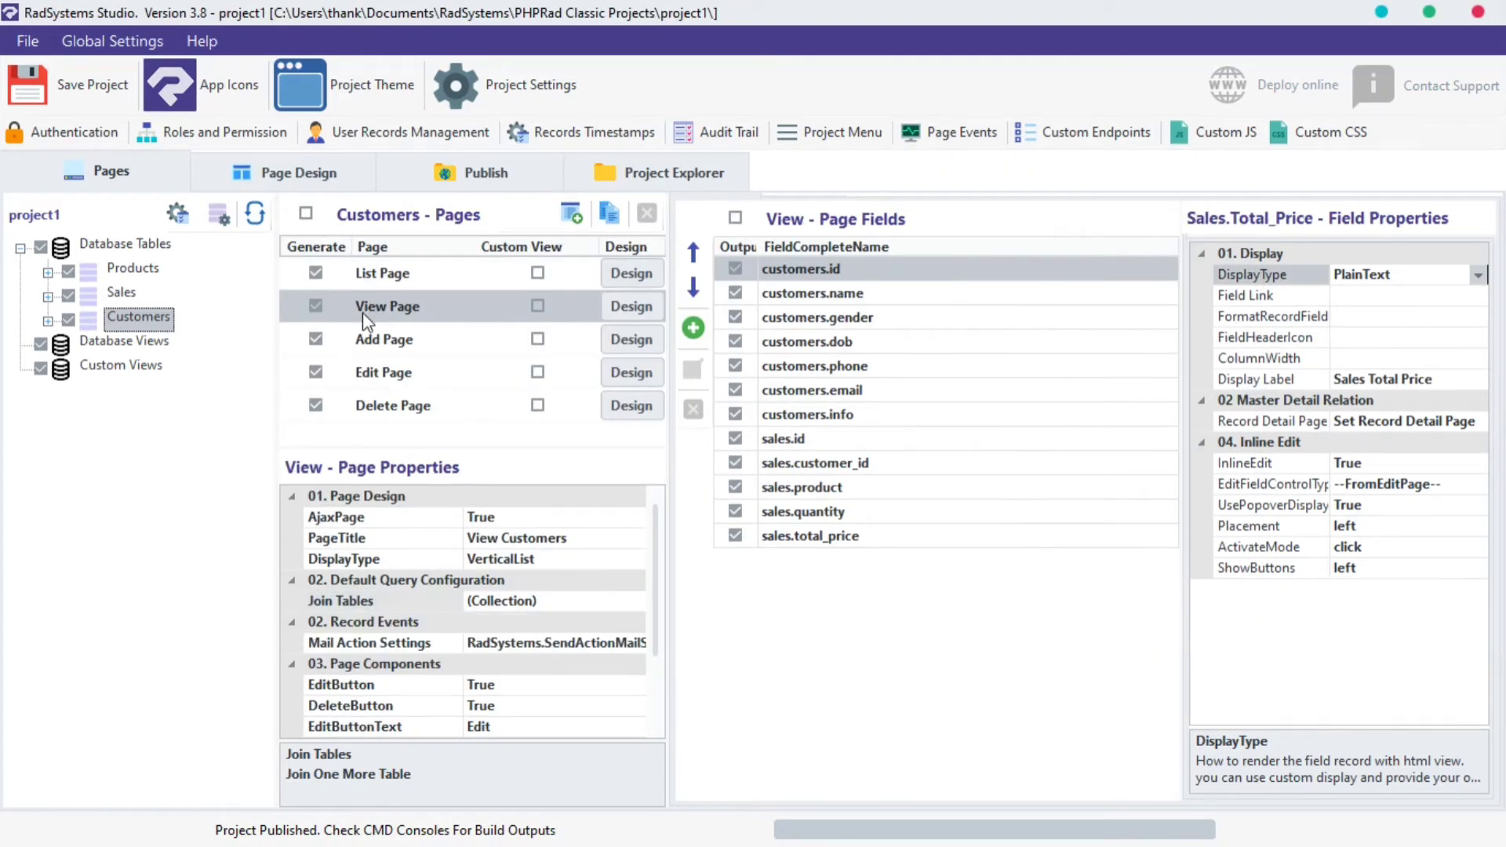
mouse_move(385, 322)
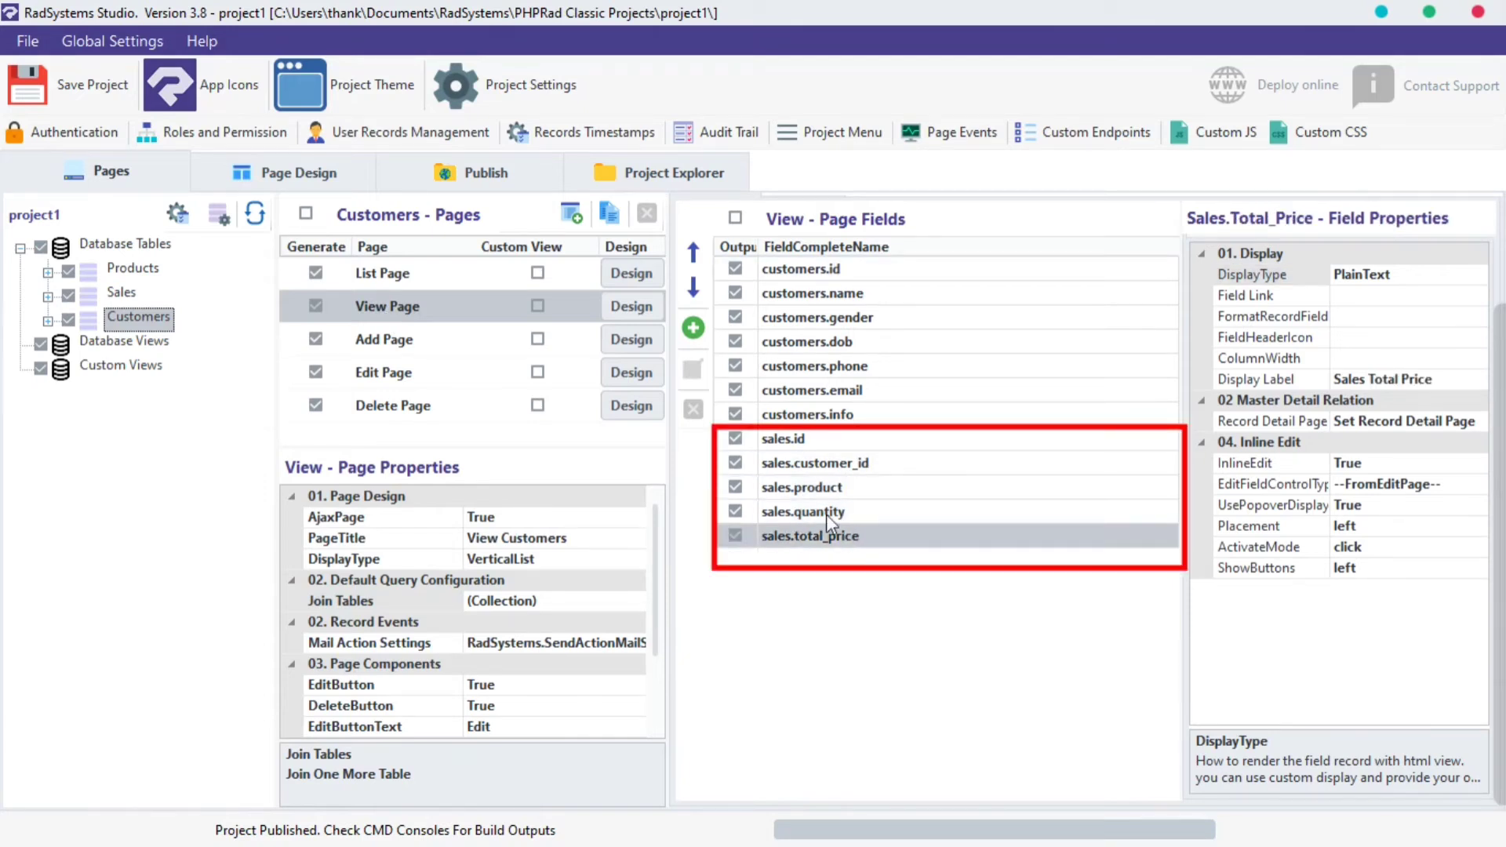
mouse_move(908, 349)
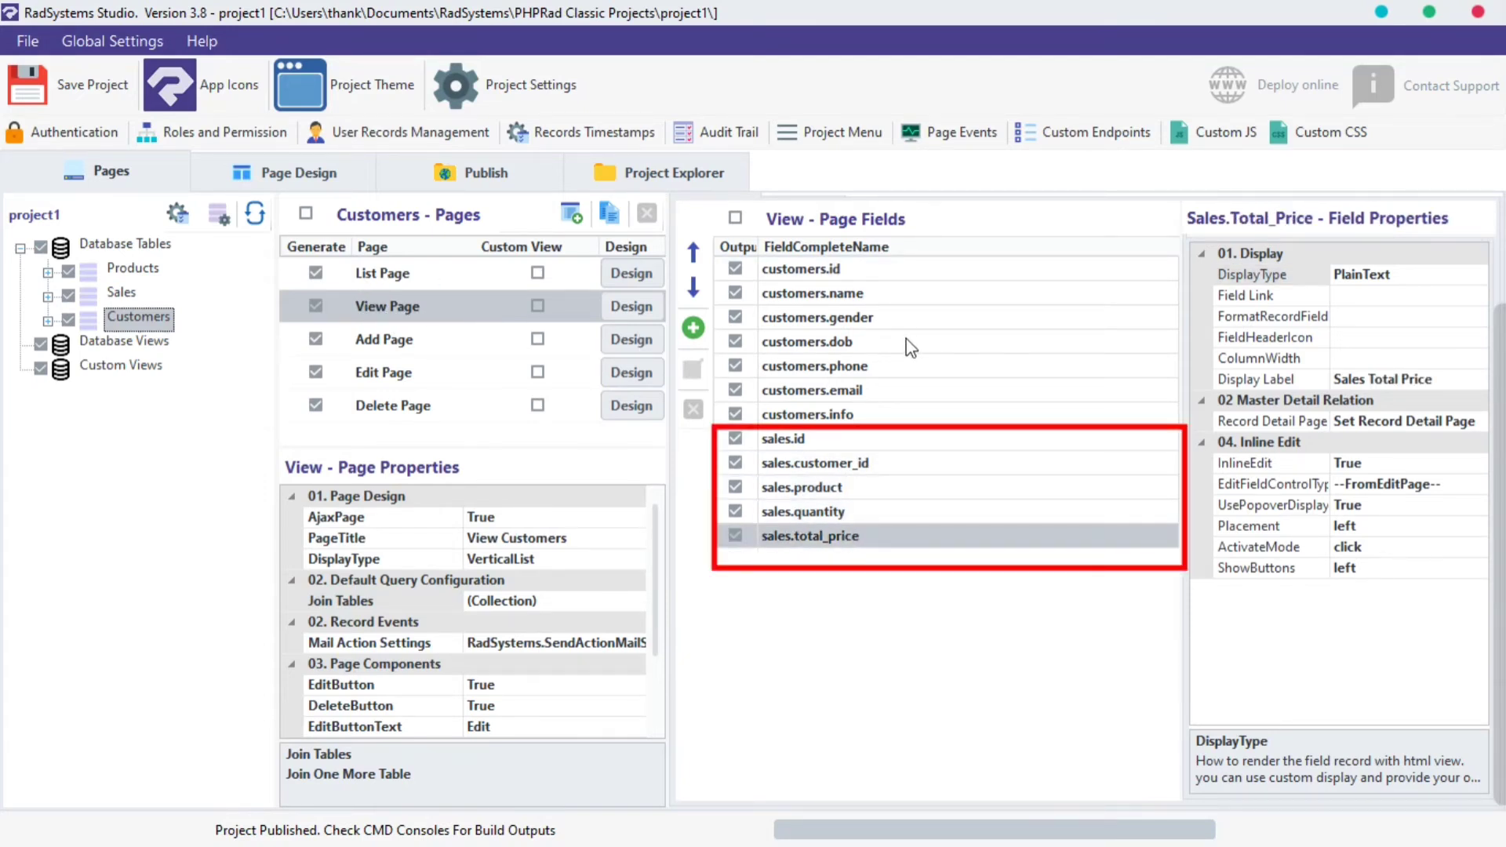
click(485, 172)
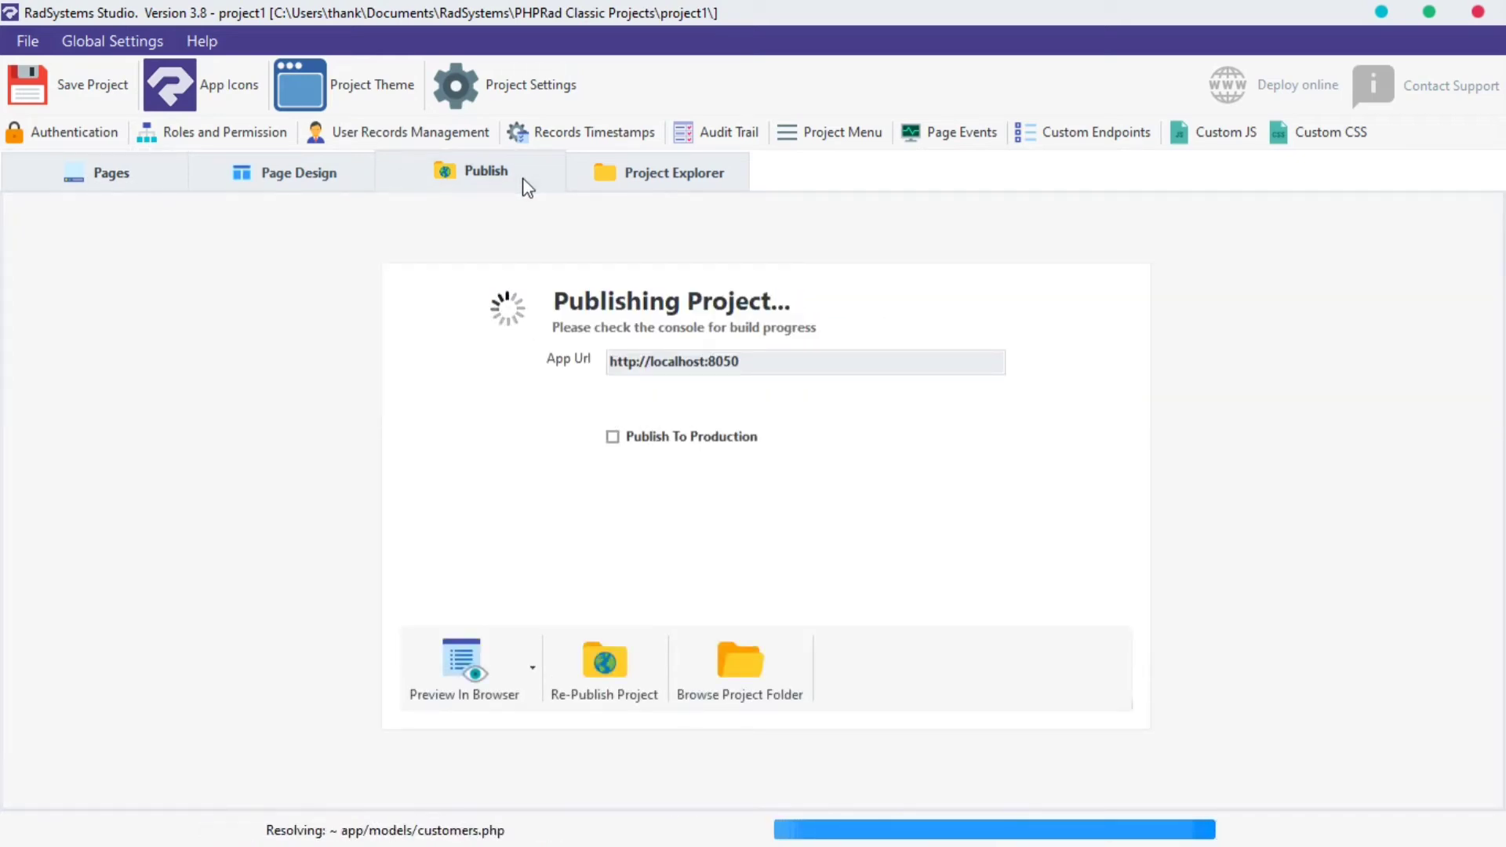
- Preview customer 24's view page with its sales fields, then return to Customers
click(463, 669)
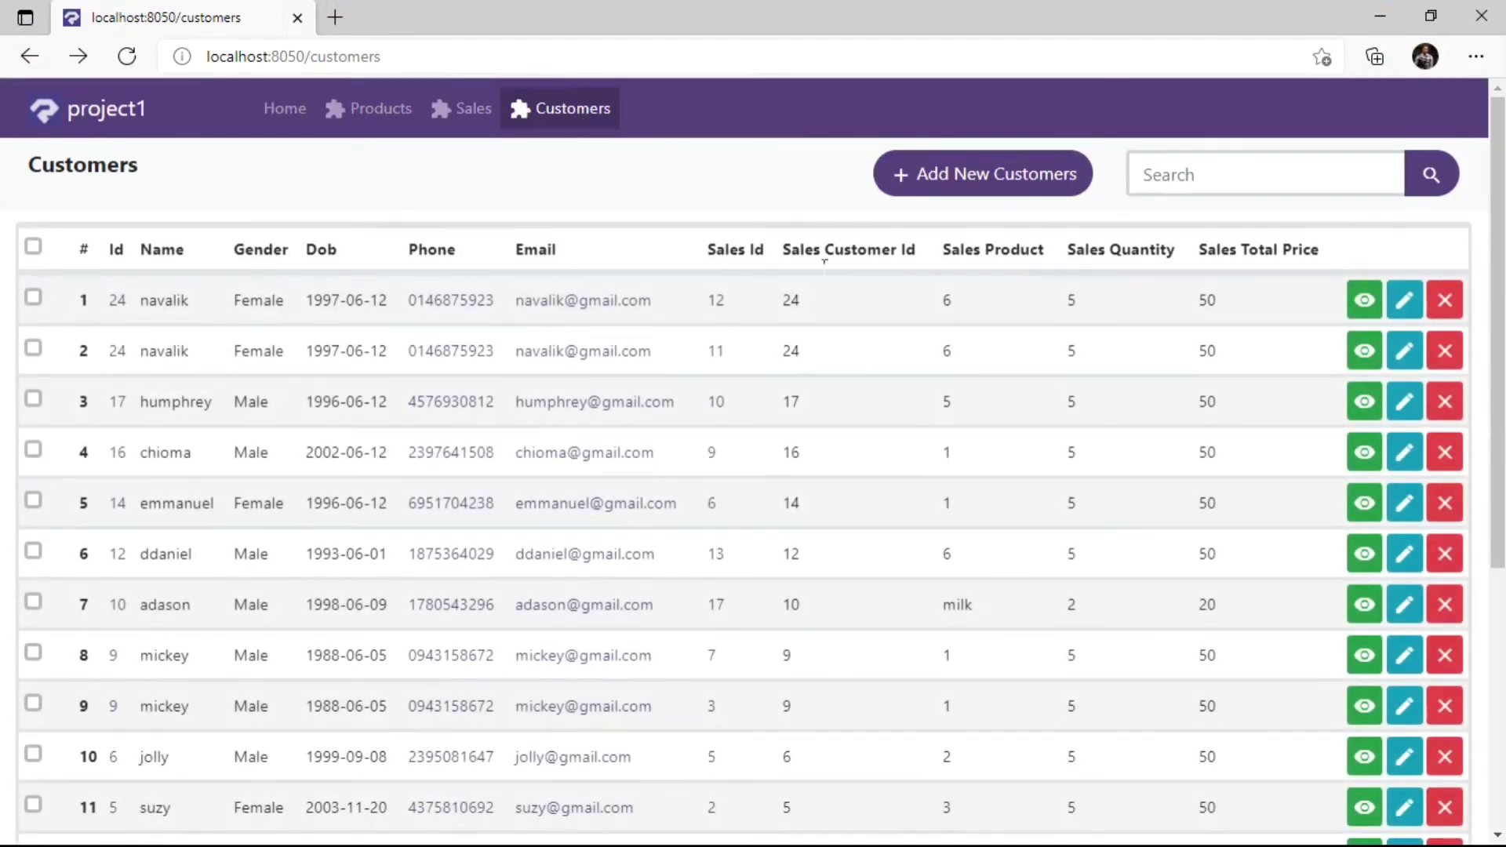
mouse_move(1364, 300)
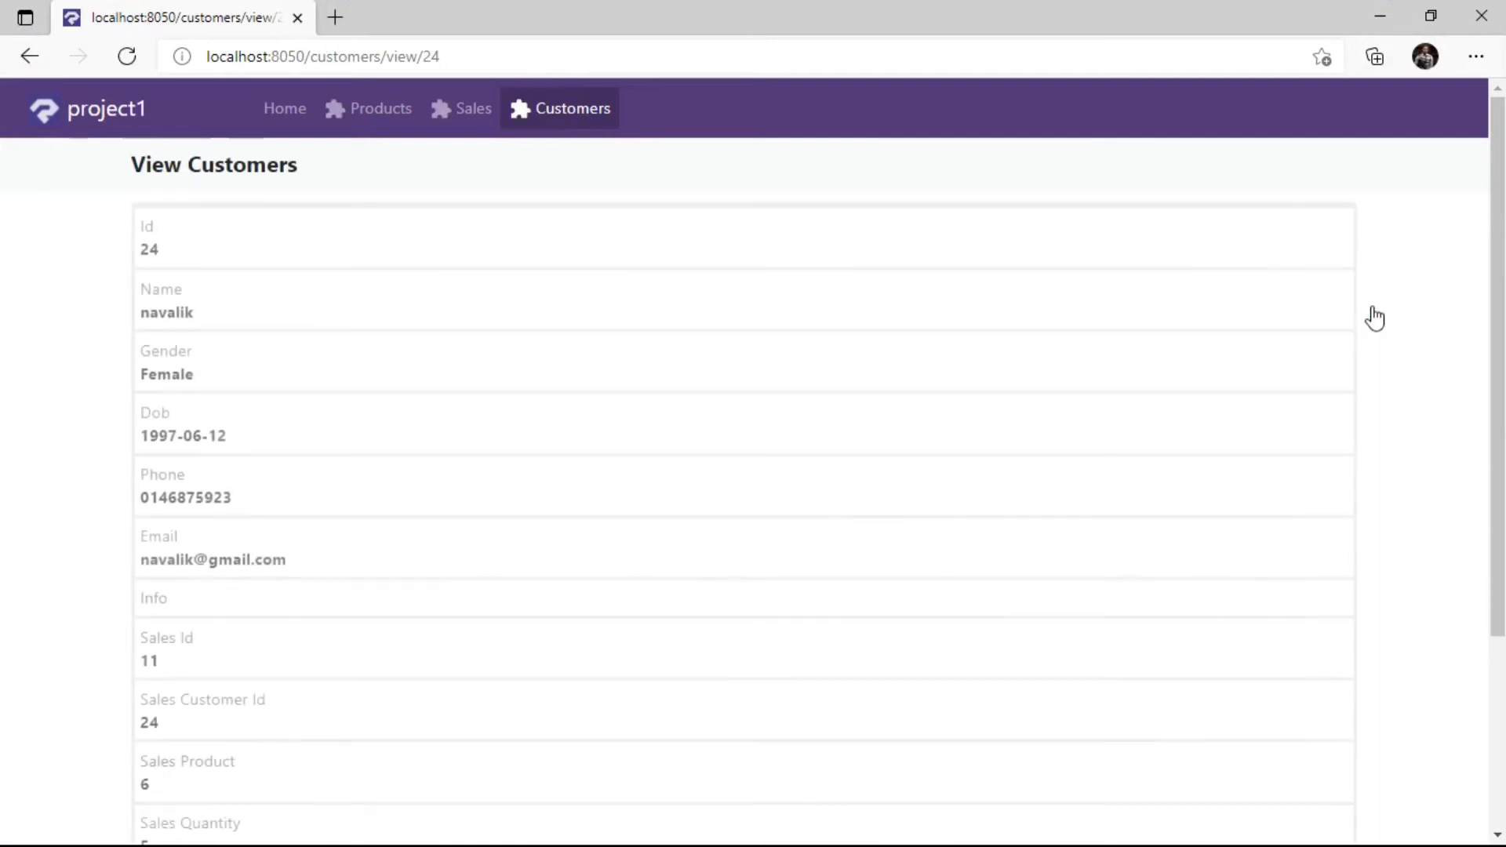
scroll(down, 3)
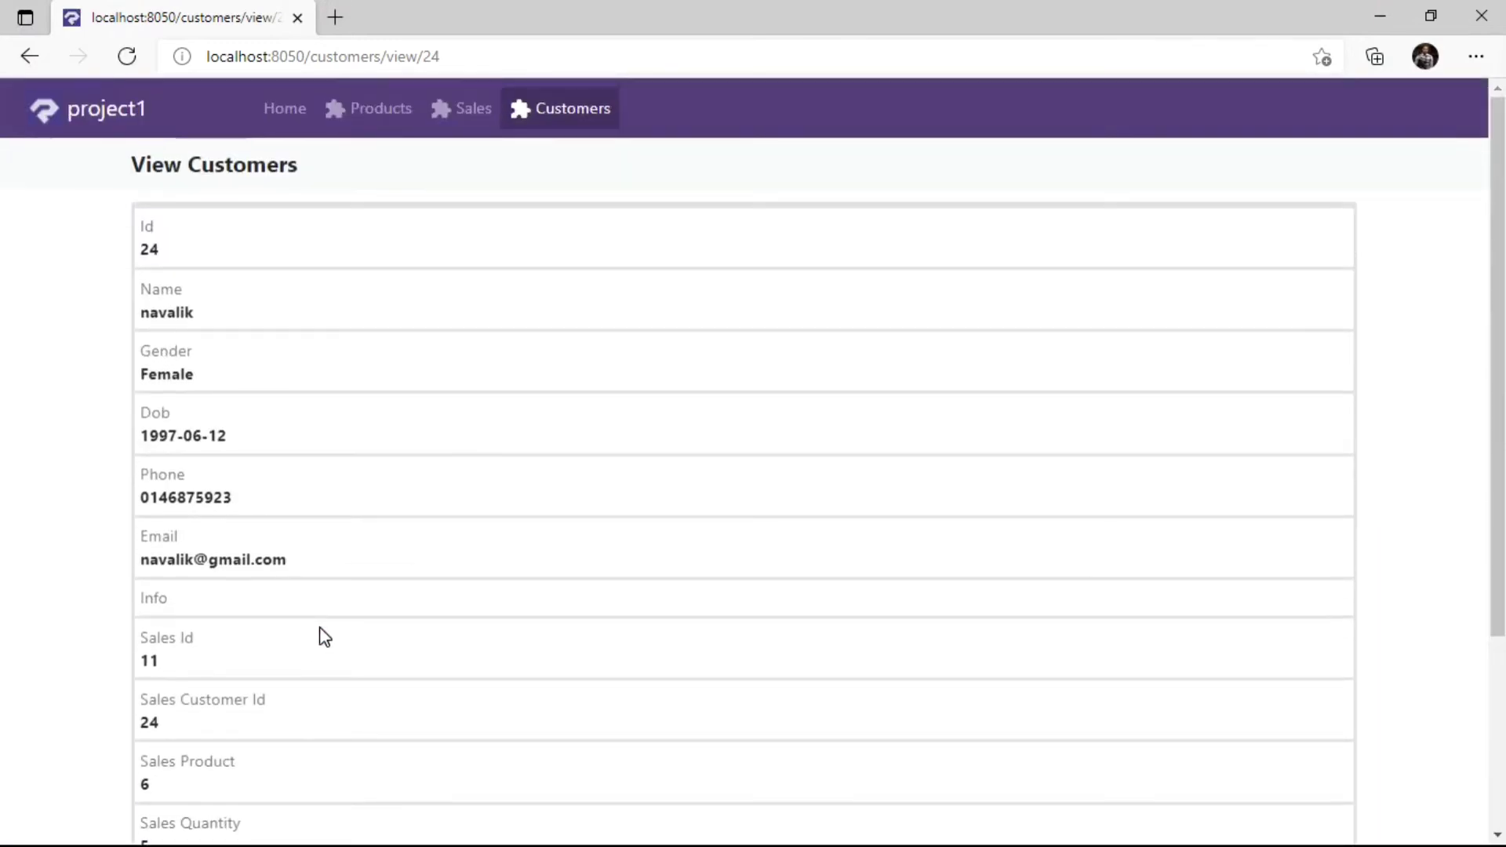
click(571, 108)
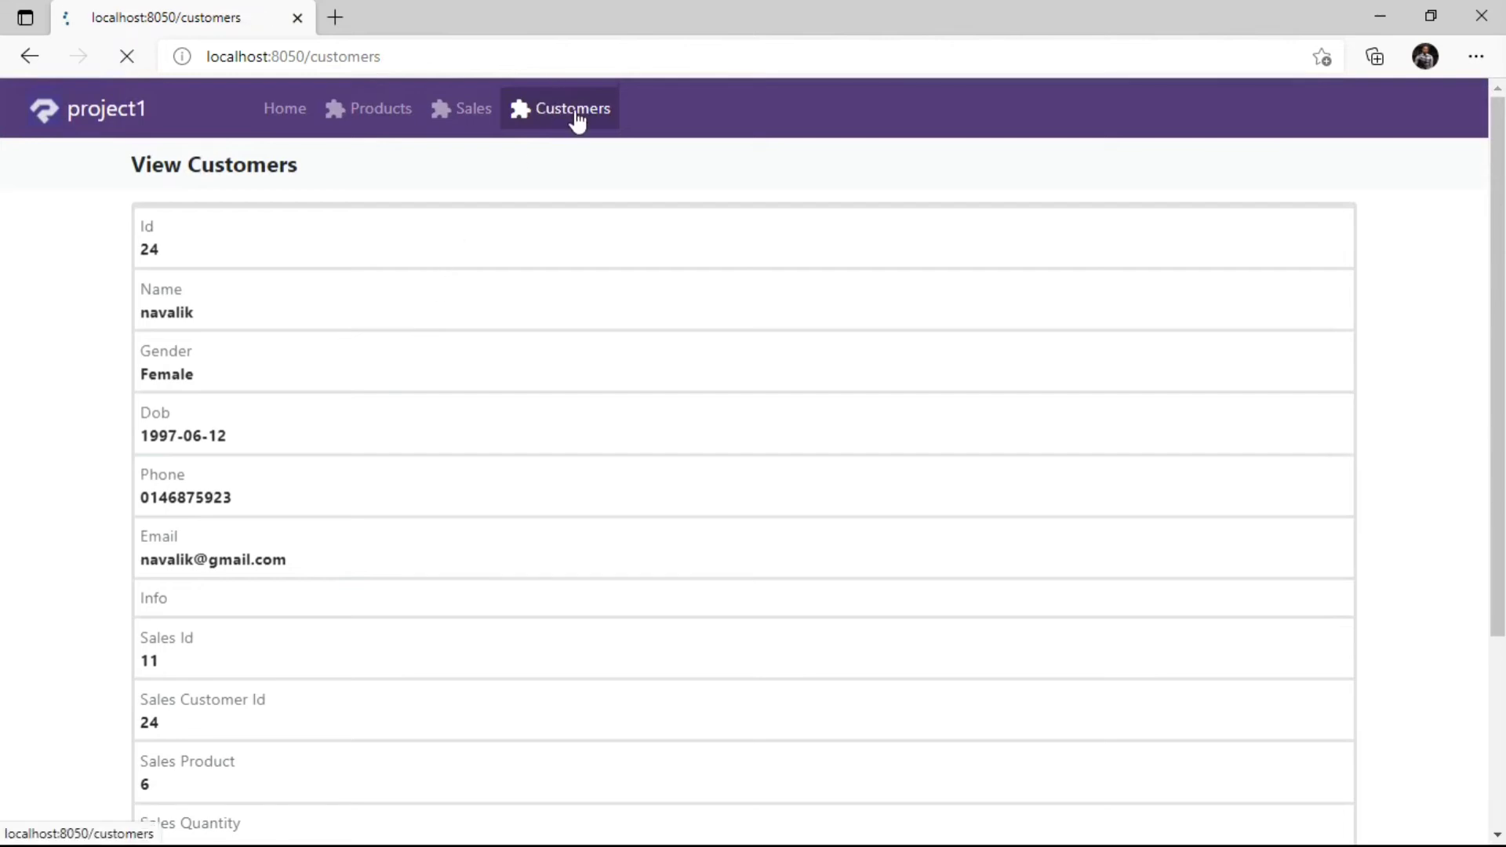
- View the first customer's record showing Sales Id, Product, Quantity and Total Price
click(573, 108)
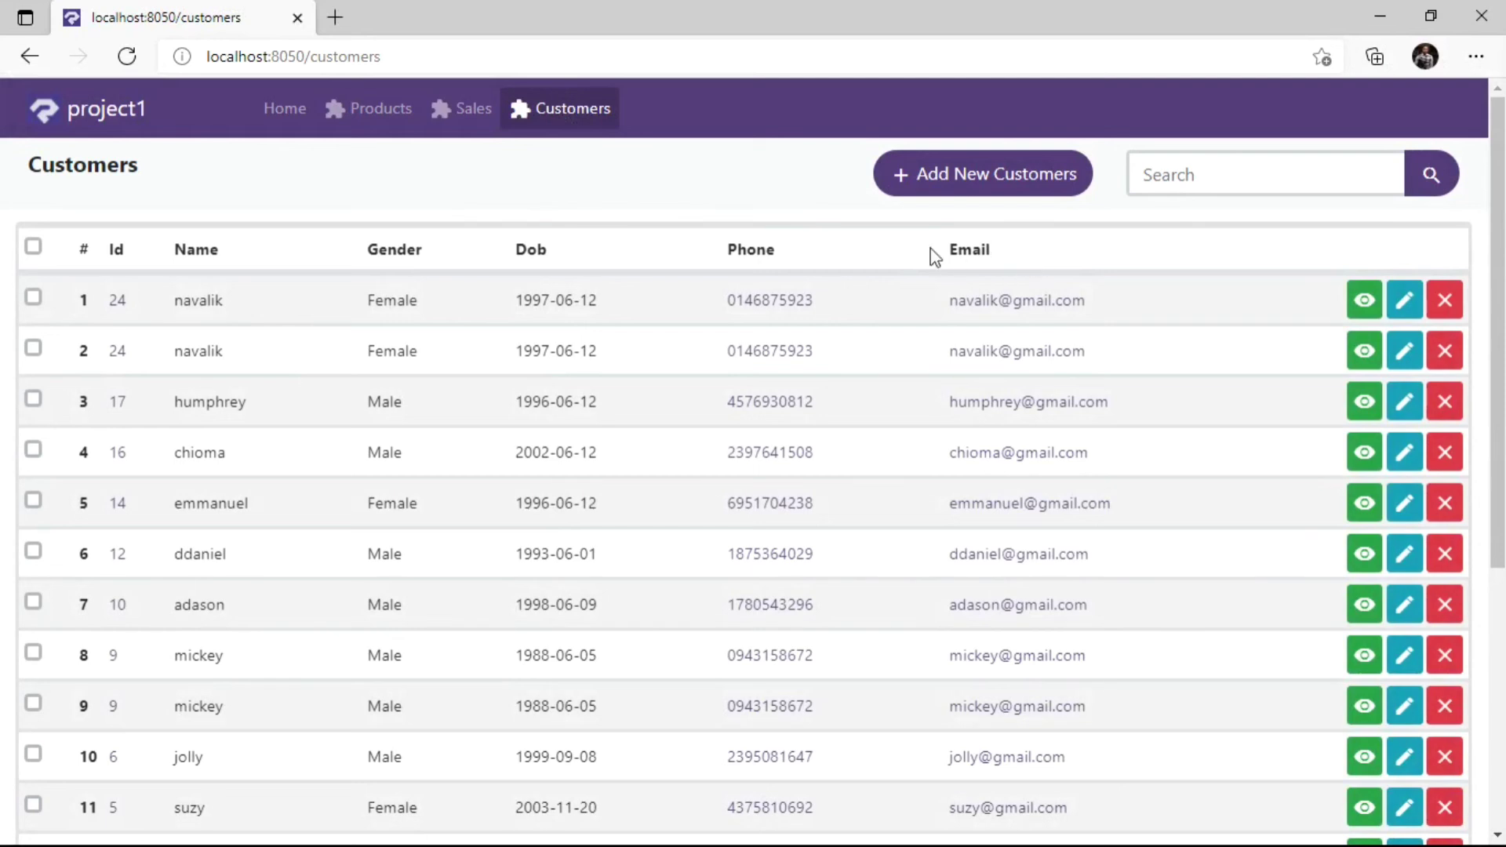
click(1364, 300)
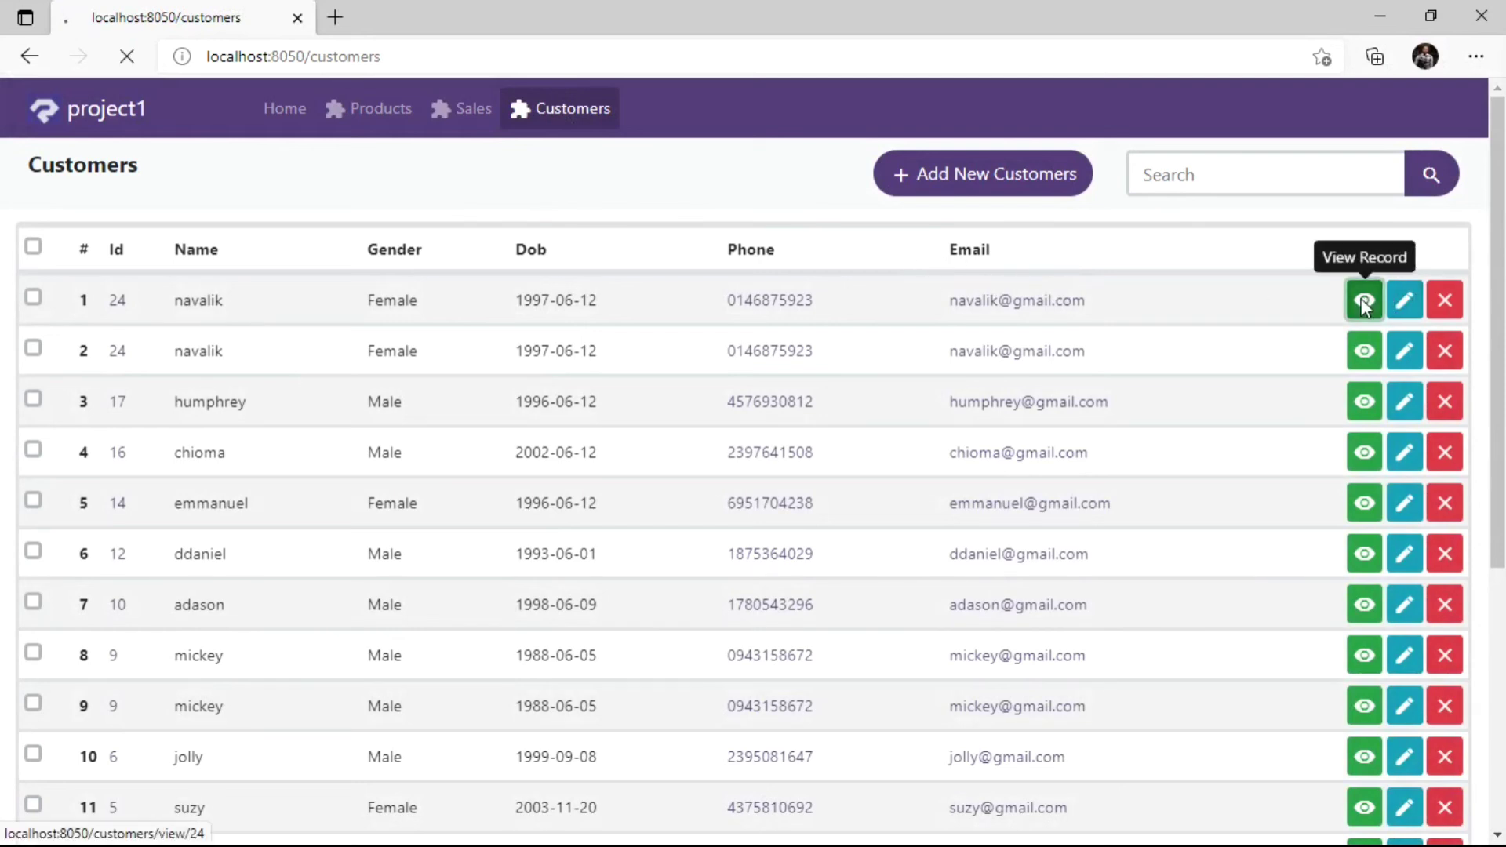
click(1363, 300)
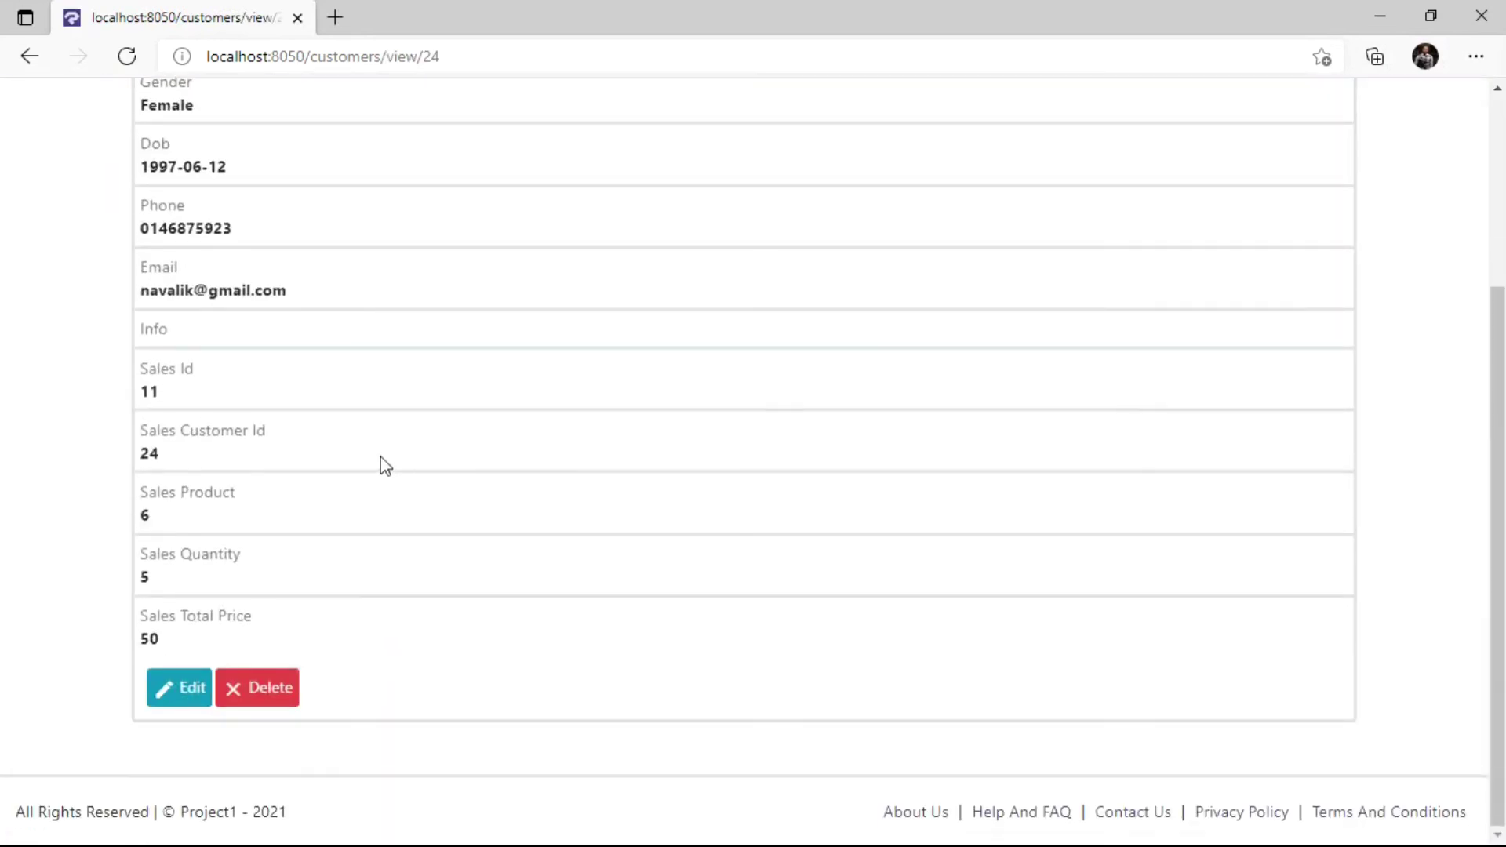
mouse_move(159, 388)
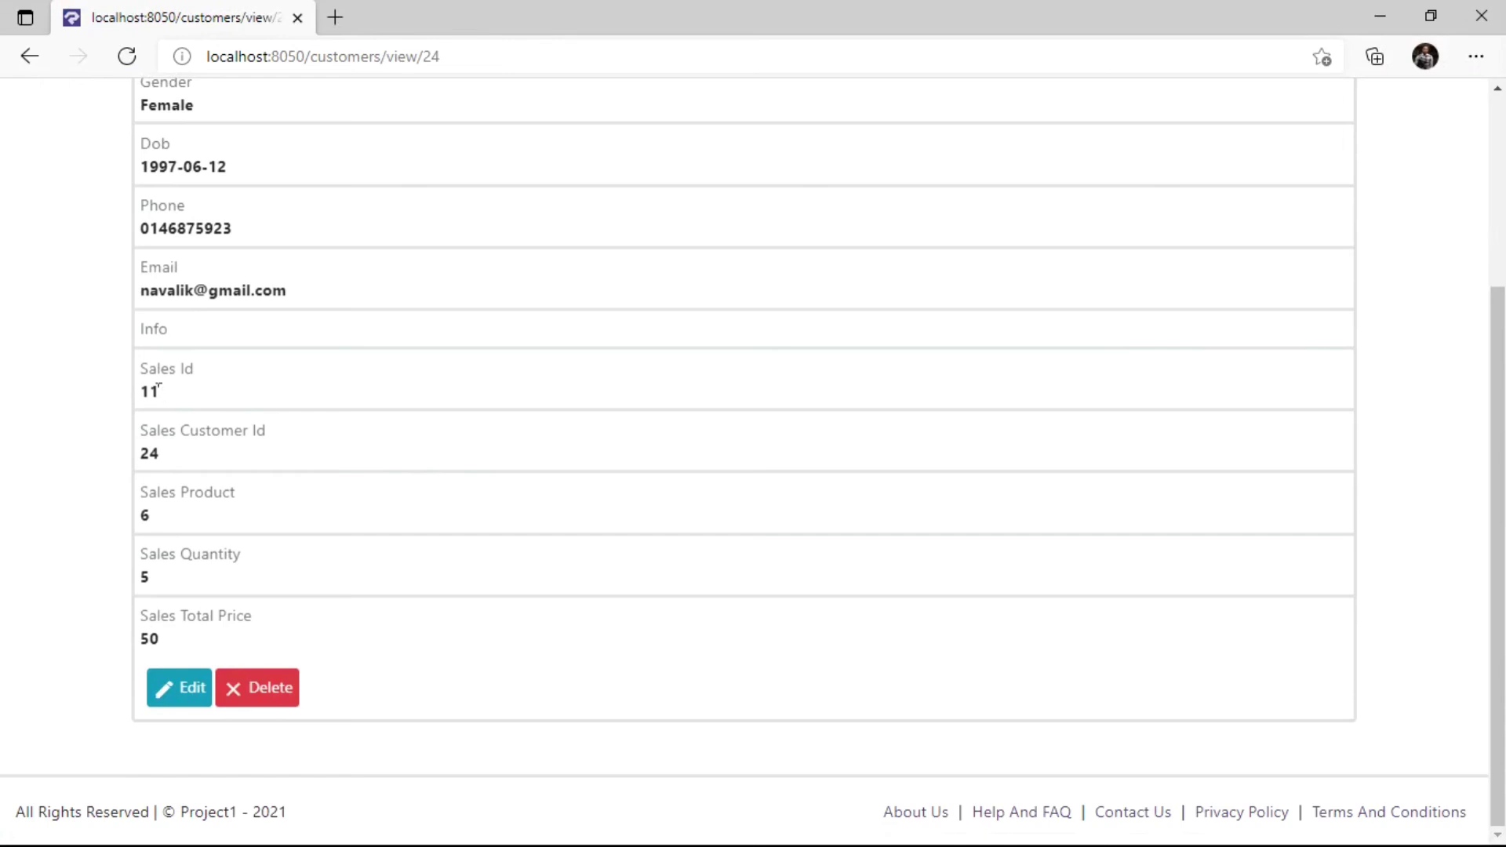
mouse_move(248, 472)
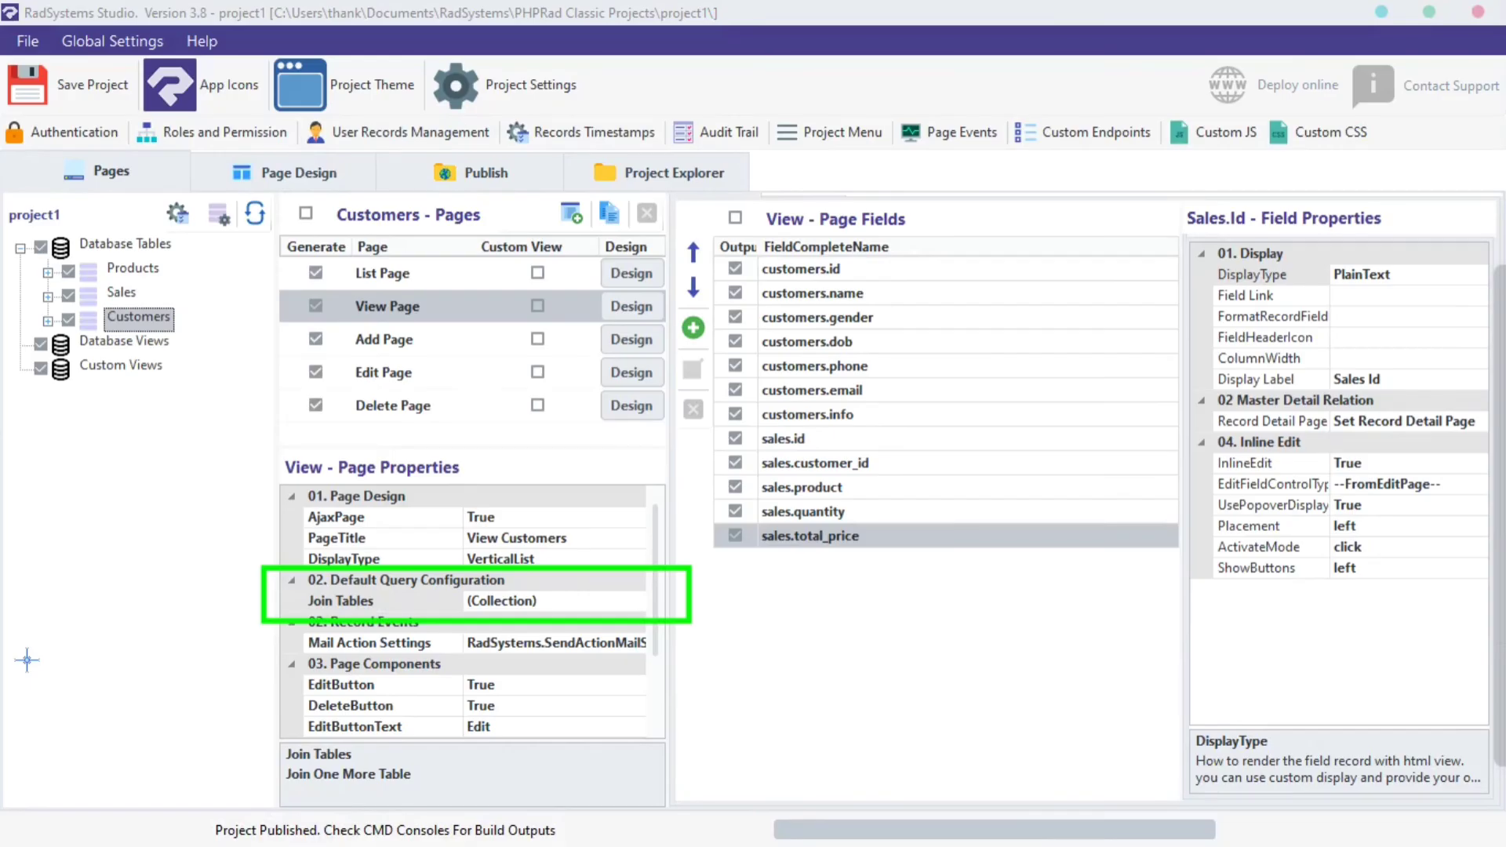
mouse_move(27, 661)
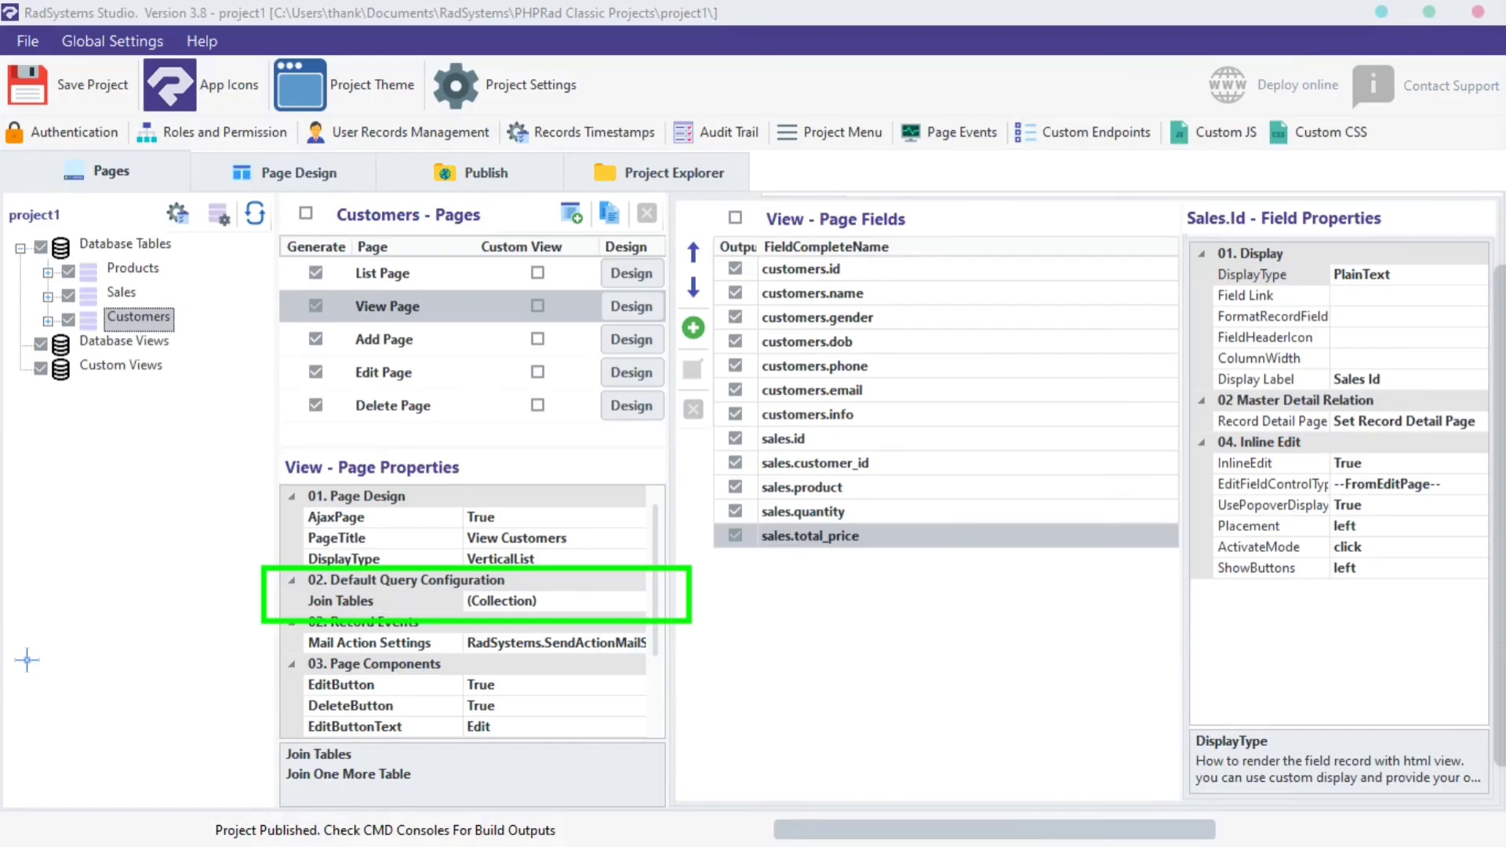